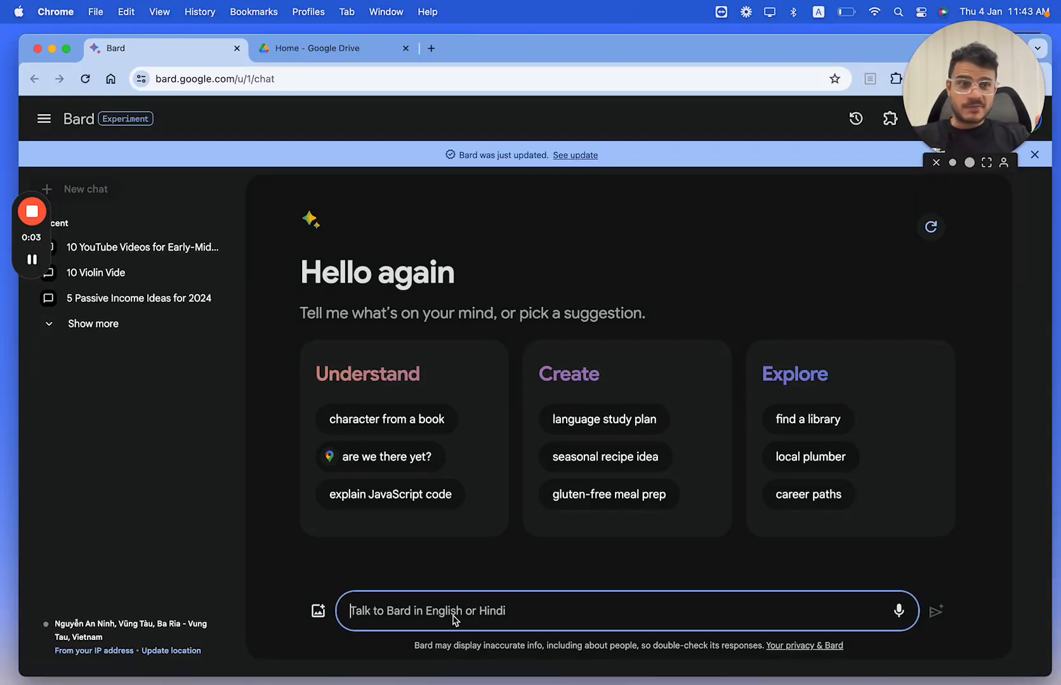
# Ask Bard "What are the new emails I got today?".
pyautogui.write('Wh')
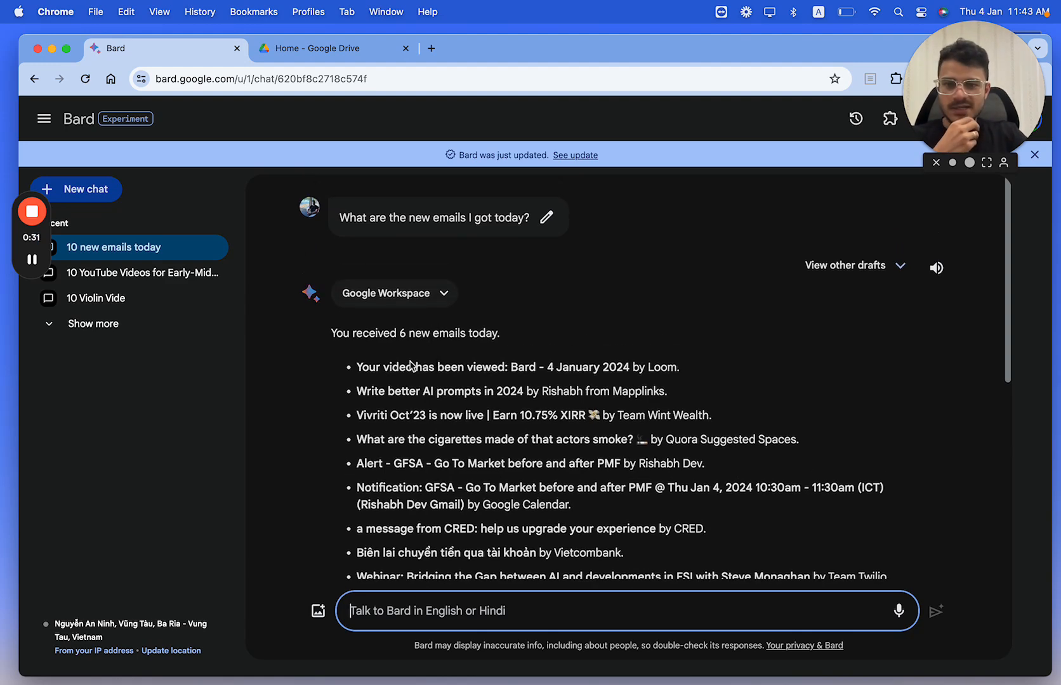
pyautogui.moveTo(406, 364)
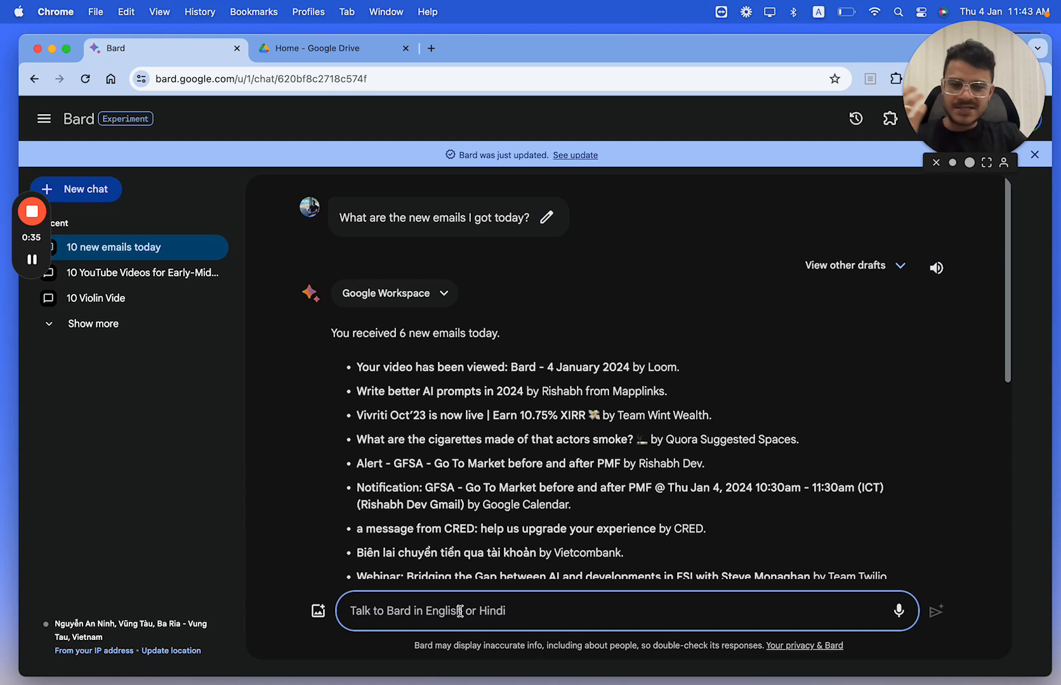
# Ask which emails need an urgent response and review the GoDaddy and GFSA flags.
pyautogui.write('Which of these emails')
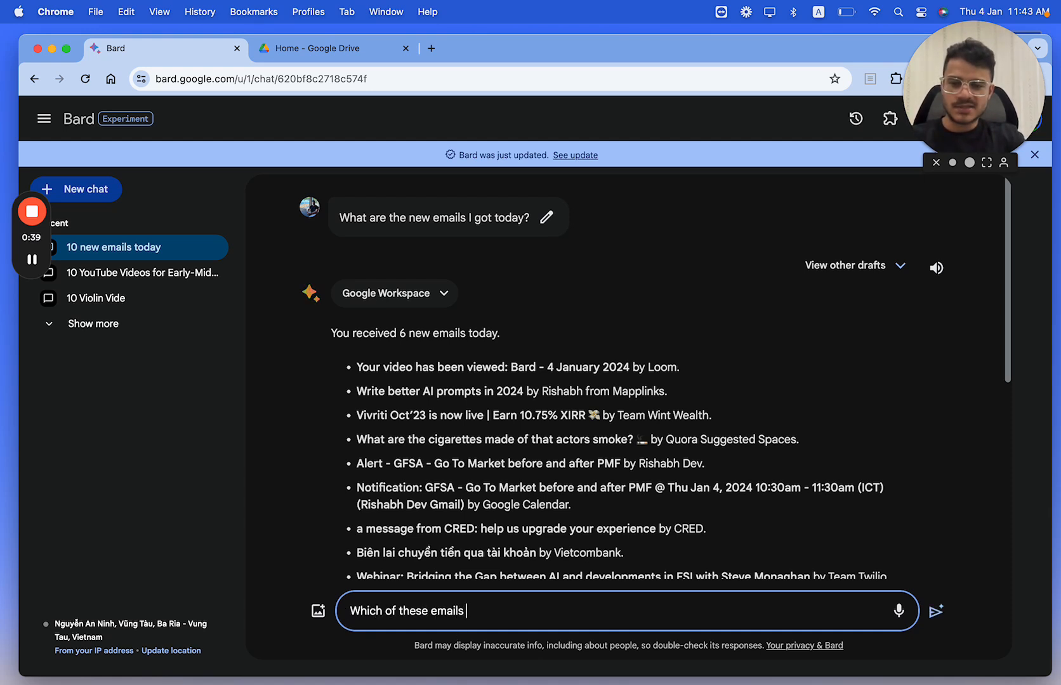
pyautogui.write('need an urgent re')
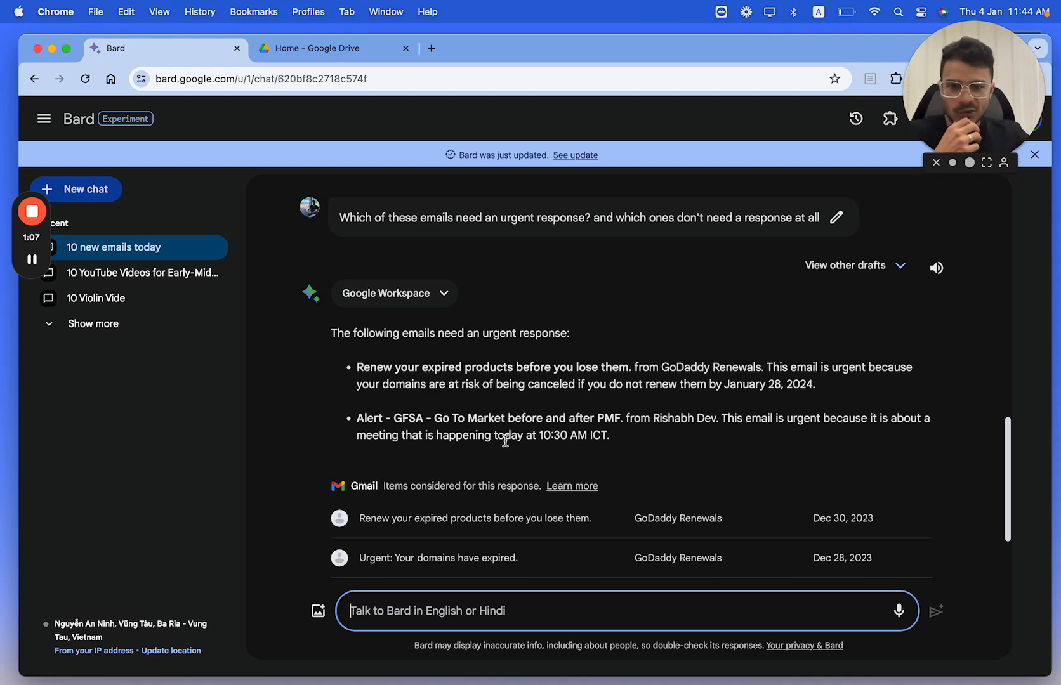
pyautogui.scroll(-3)
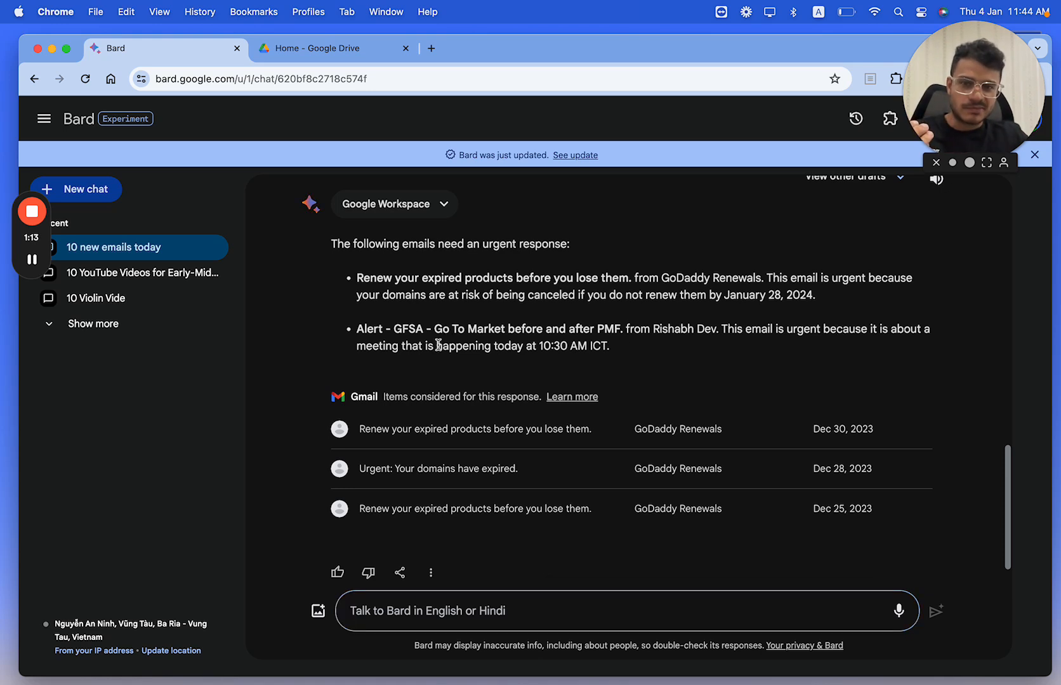
pyautogui.moveTo(573, 345)
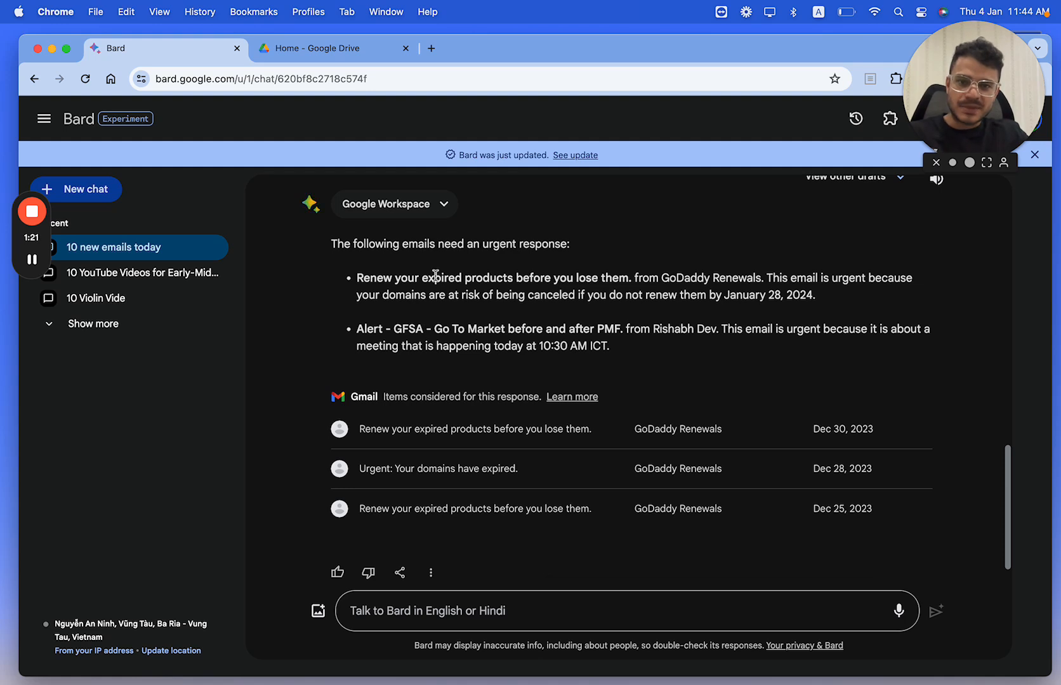
pyautogui.doubleClick(689, 277)
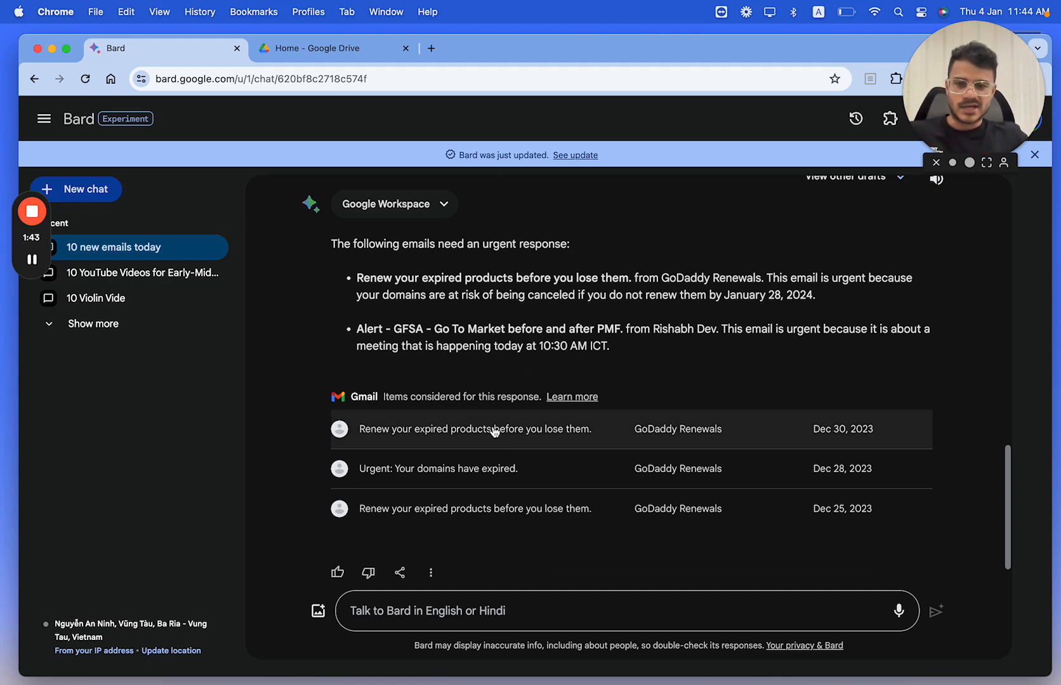
# Open the cited GoDaddy renewal email in a Gmail tab, then return to Bard.
pyautogui.click(476, 429)
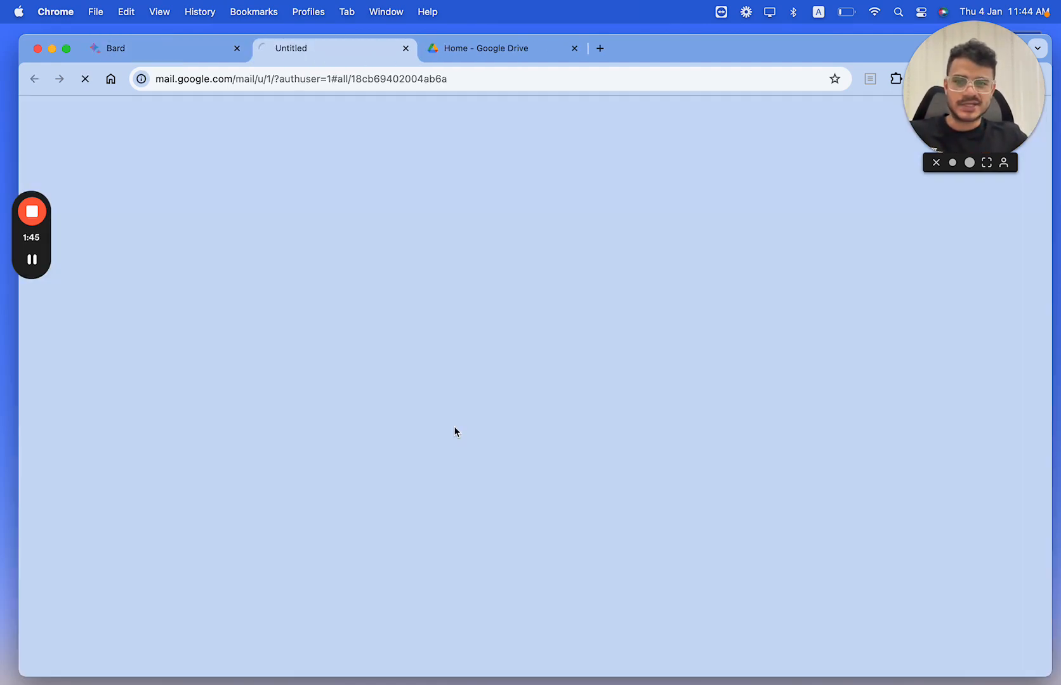
pyautogui.click(156, 49)
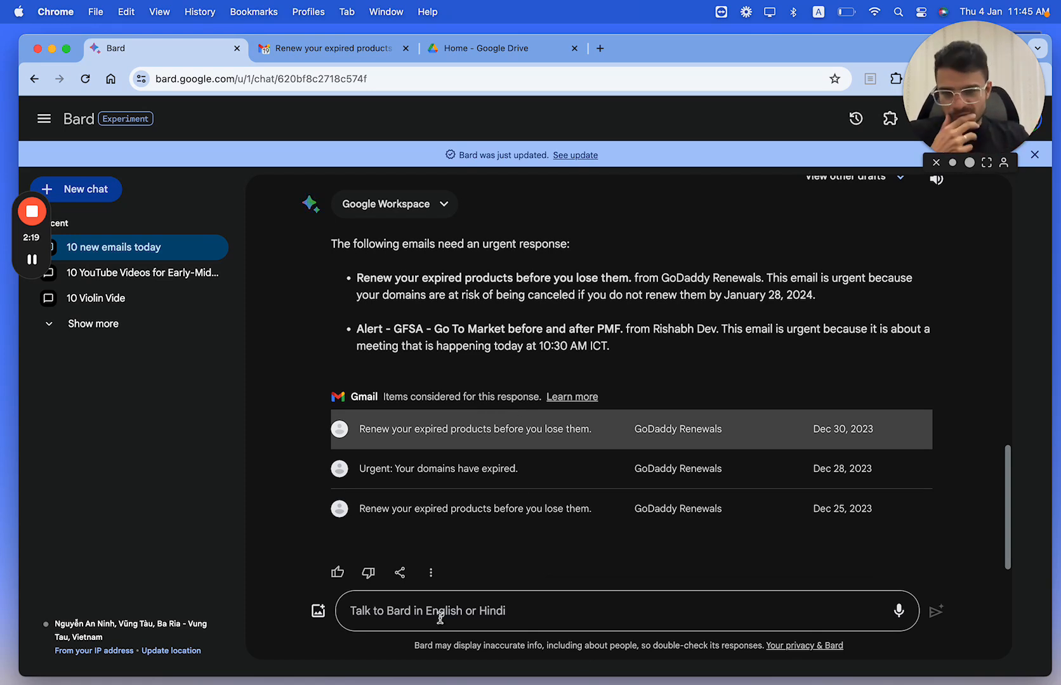
# Ask Bard to write the organiser a response about not attending the go-to-market event.
pyautogui.write("I'm not able to a")
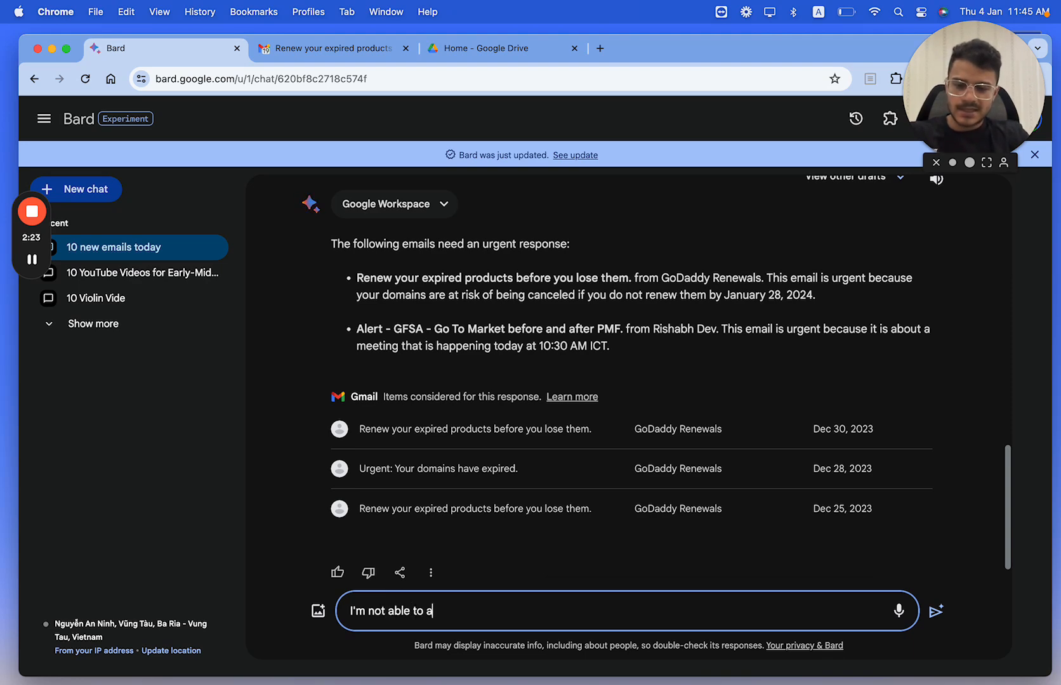
pyautogui.write('ttend the go to')
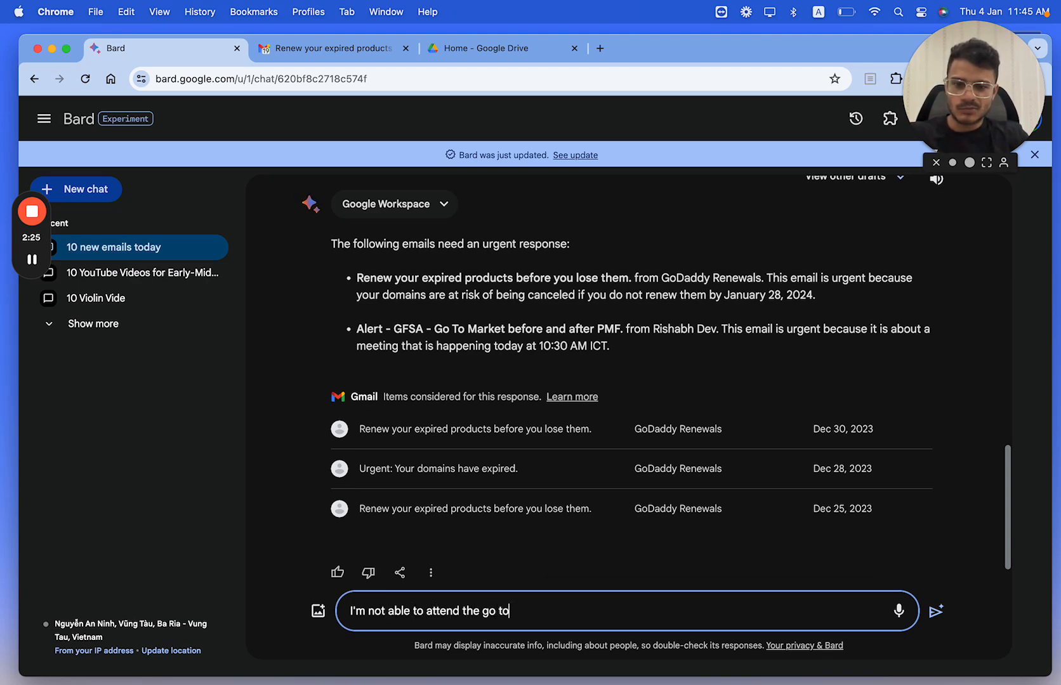
pyautogui.write('market even')
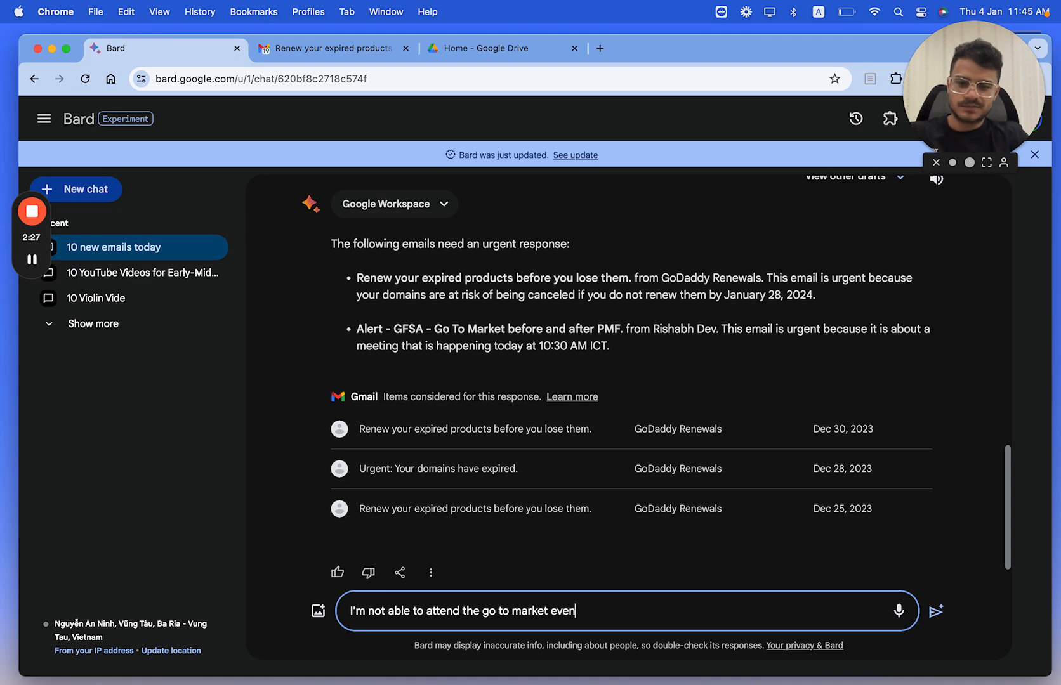
pyautogui.write('t. Please write a')
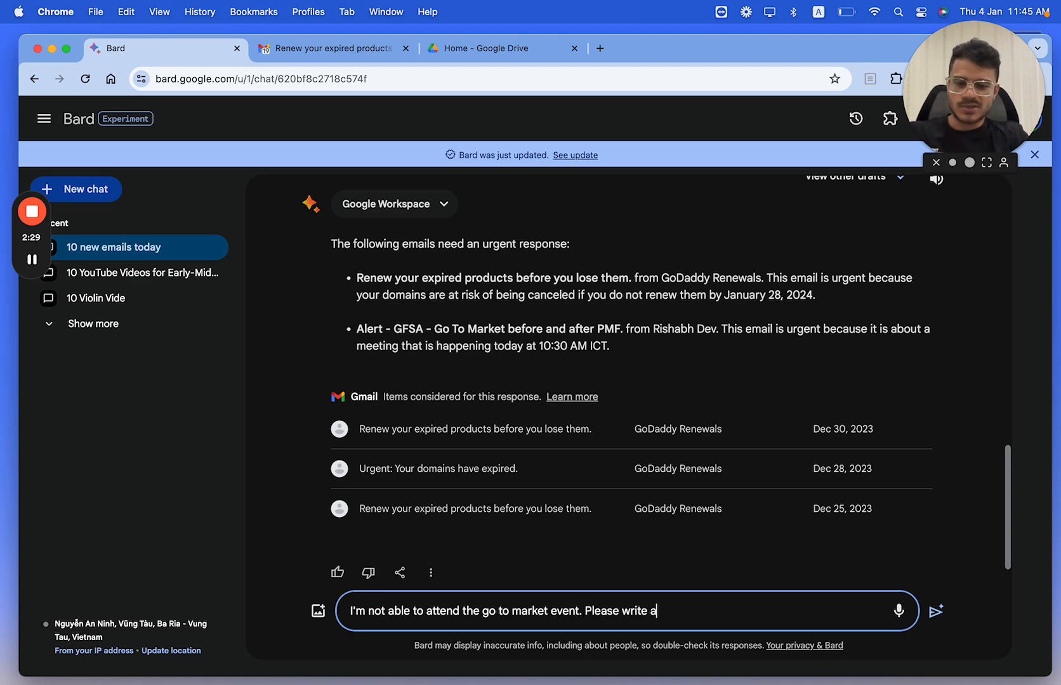
pyautogui.write('response to th')
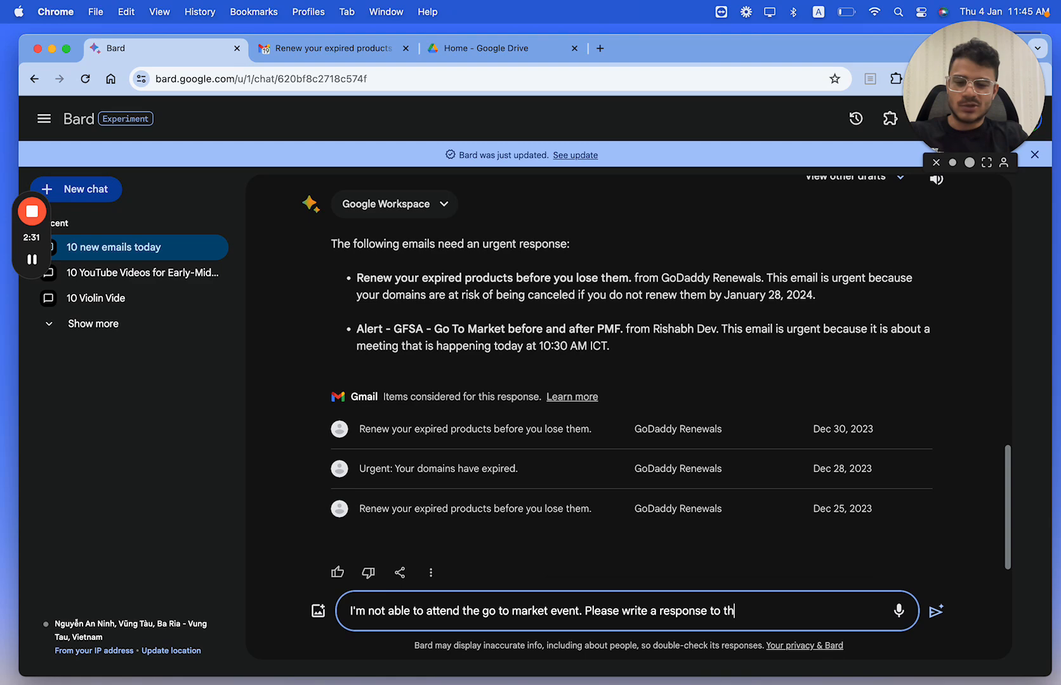
pyautogui.write('e orga')
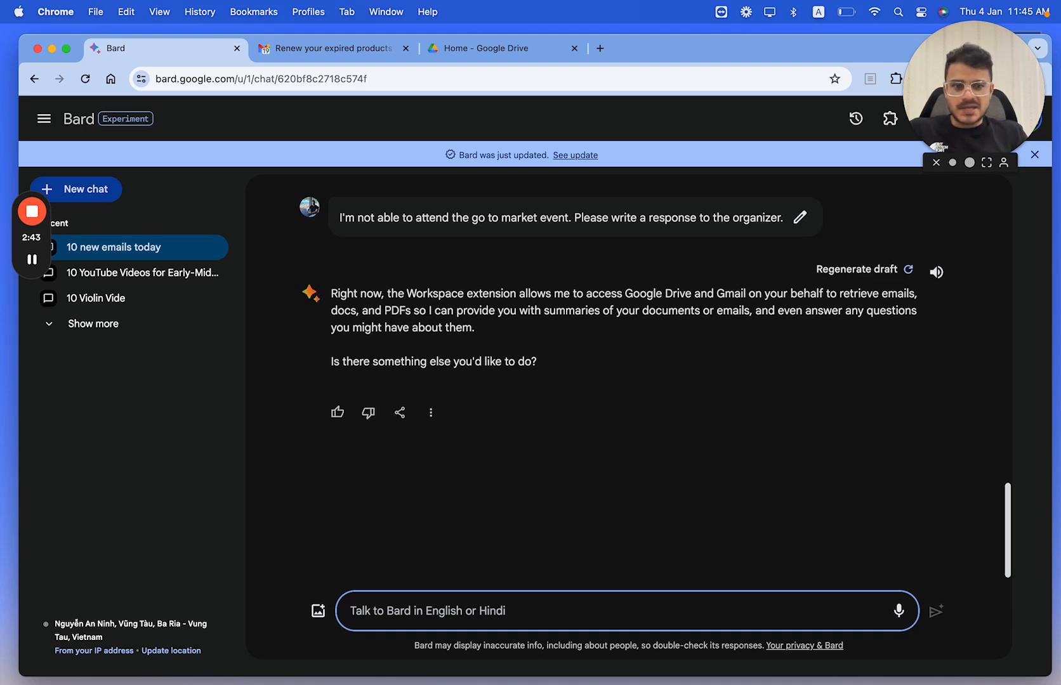
pyautogui.moveTo(550, 306)
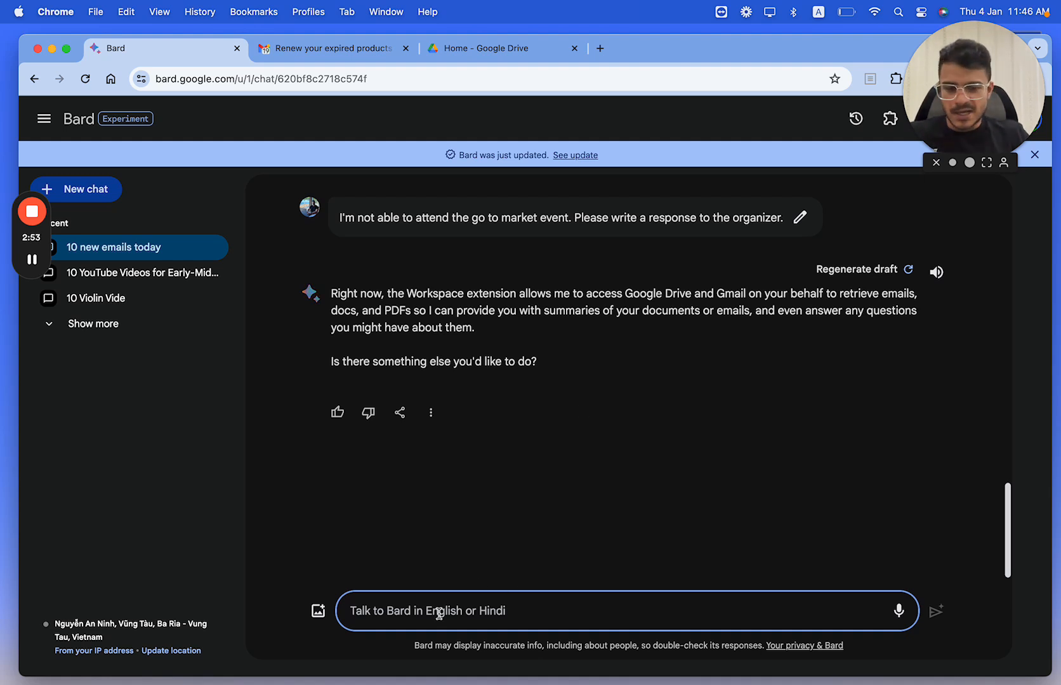
# Send a reworded 'Write an email' request declining the event to its organiser.
pyautogui.write('Write an email response')
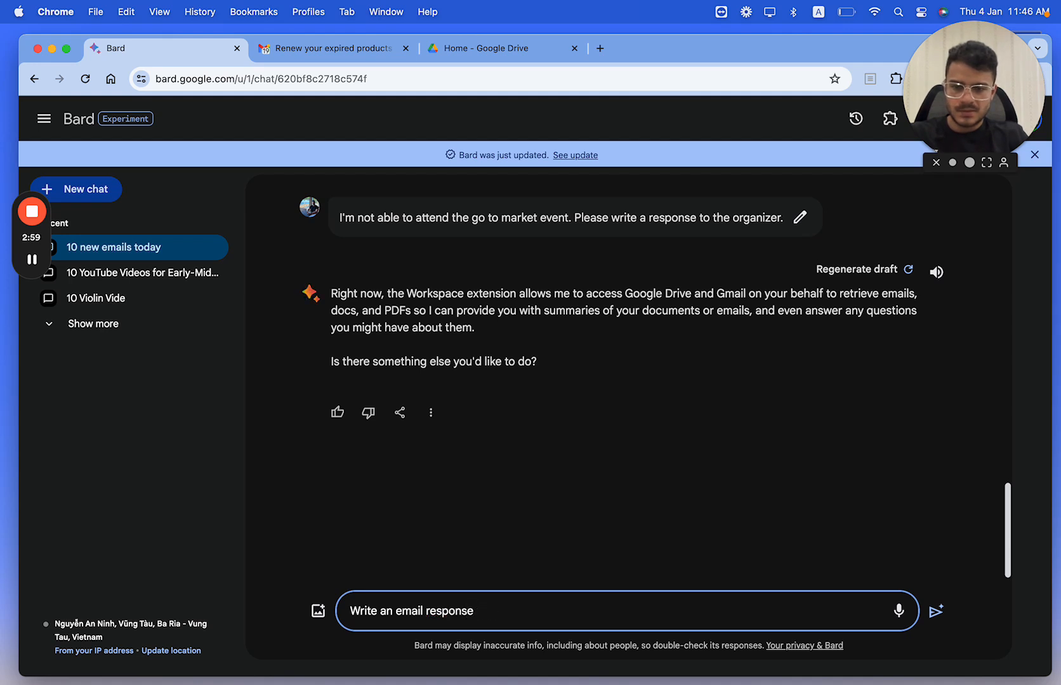
pyautogui.write('I am not able to attend the go to market event that Iwas supposed to attend today.')
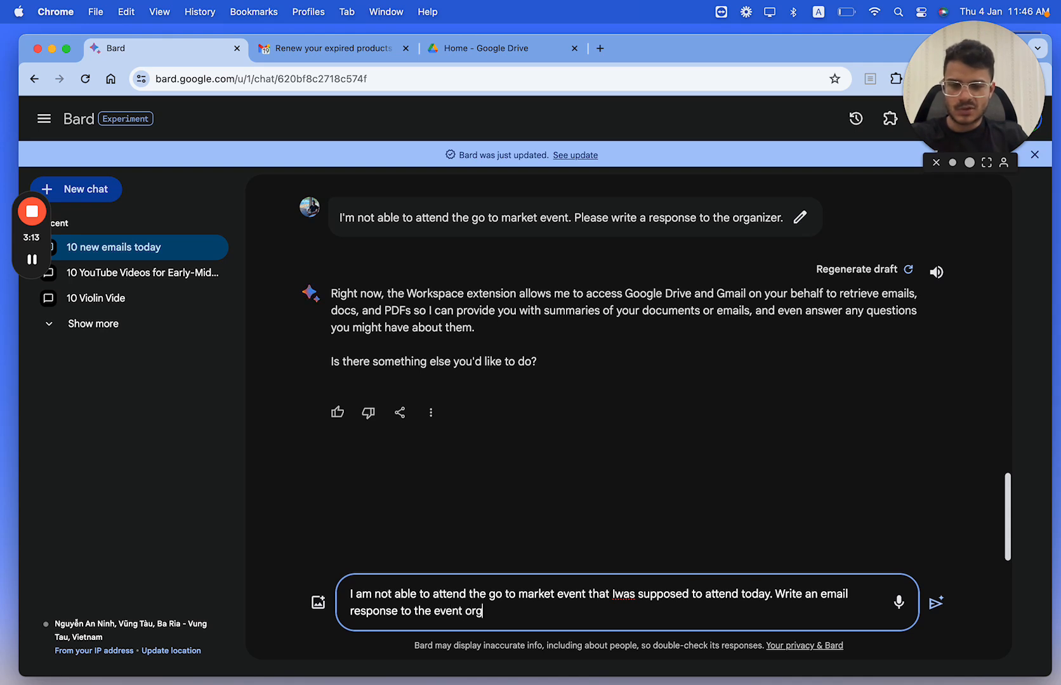
pyautogui.click(936, 603)
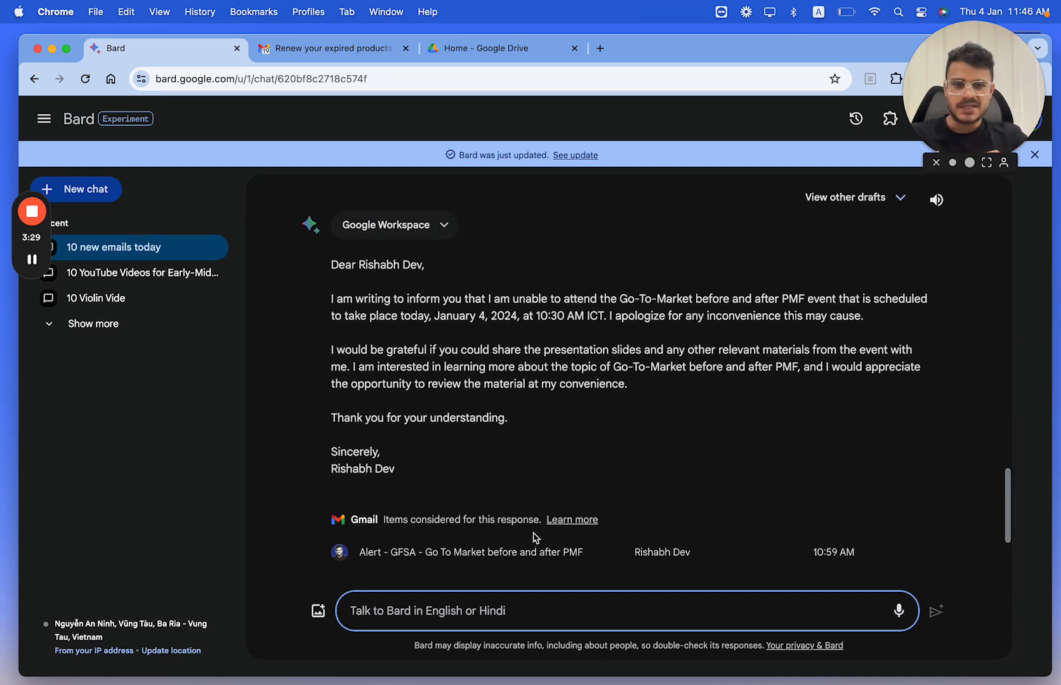
# Scroll through the drafted decline email and select its body text.
pyautogui.scroll(-3)
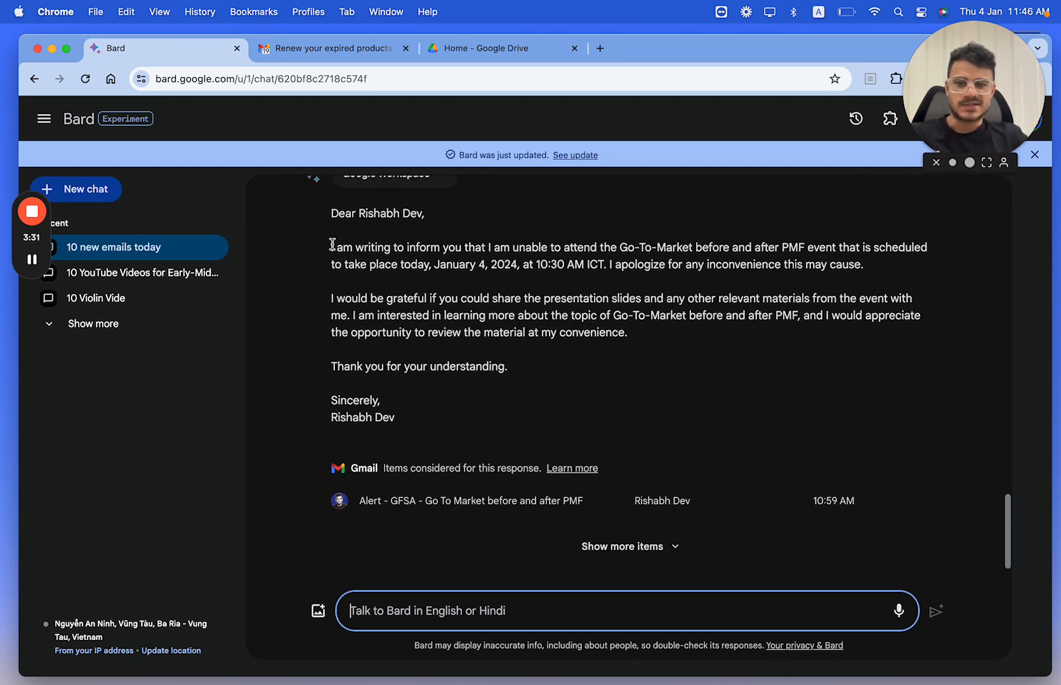
pyautogui.moveTo(331, 247); pyautogui.dragTo(863, 265)
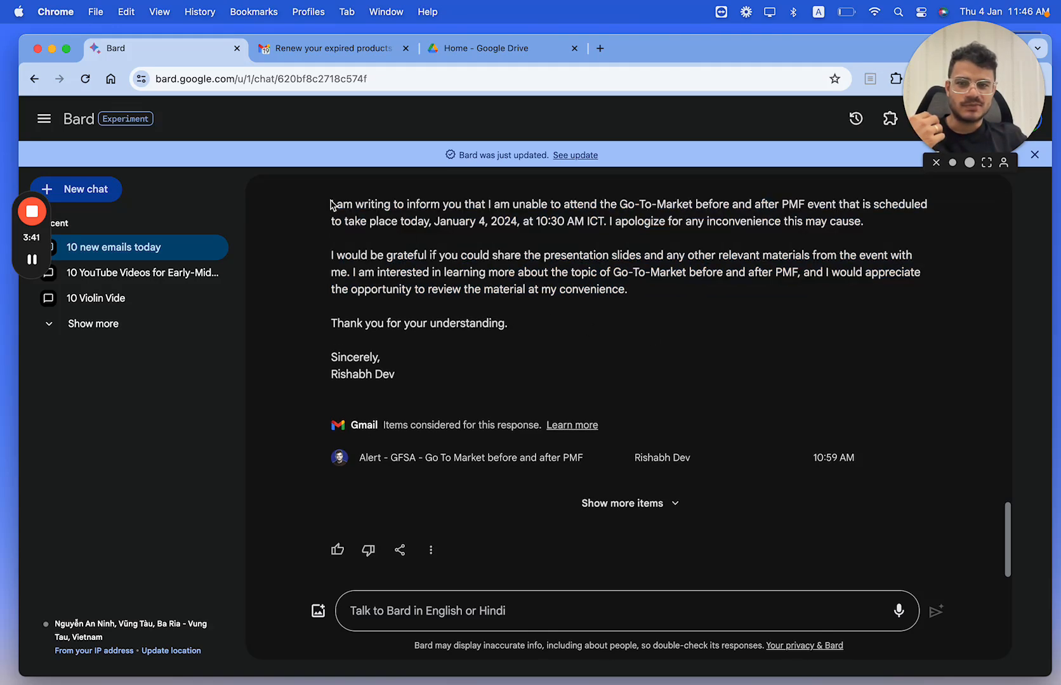
pyautogui.moveTo(401, 264)
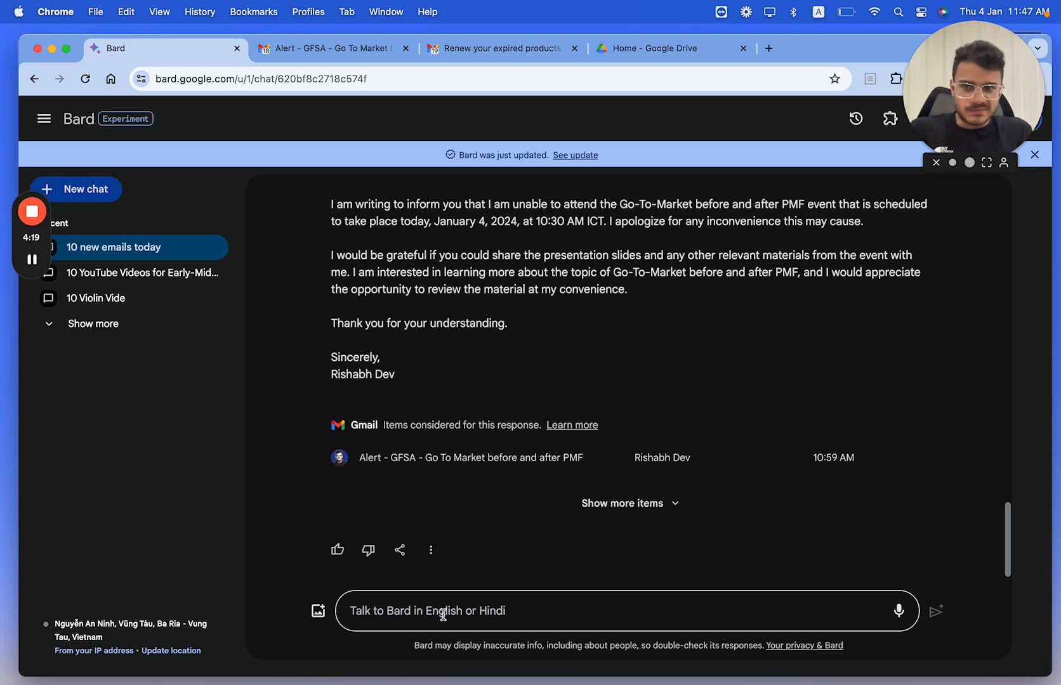
pyautogui.write('s')
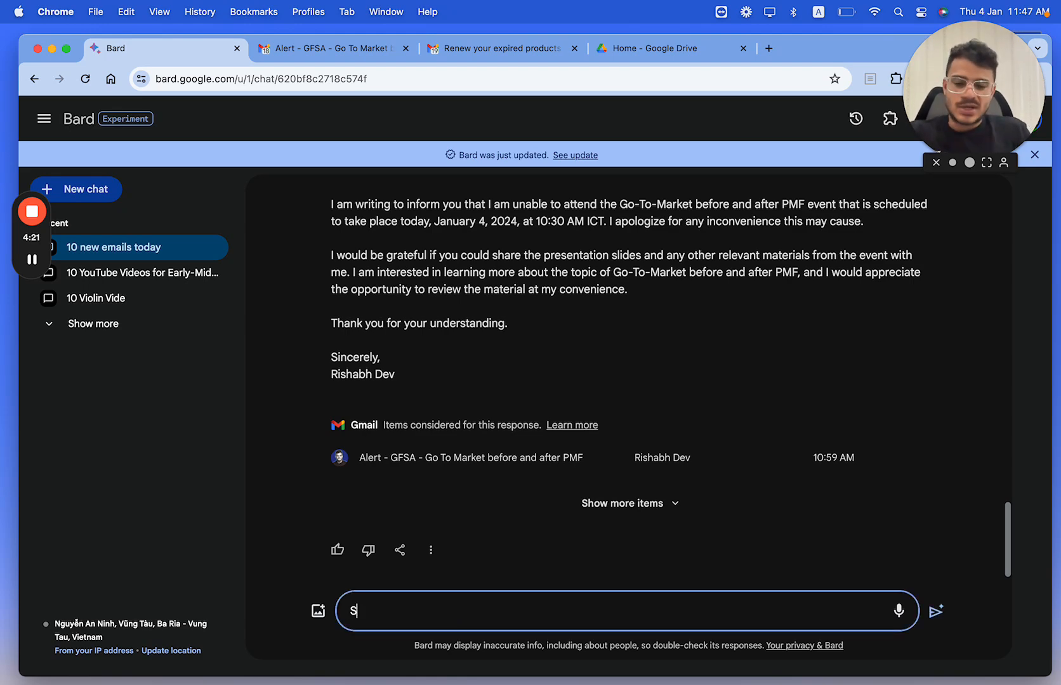
pyautogui.write('ummarise')
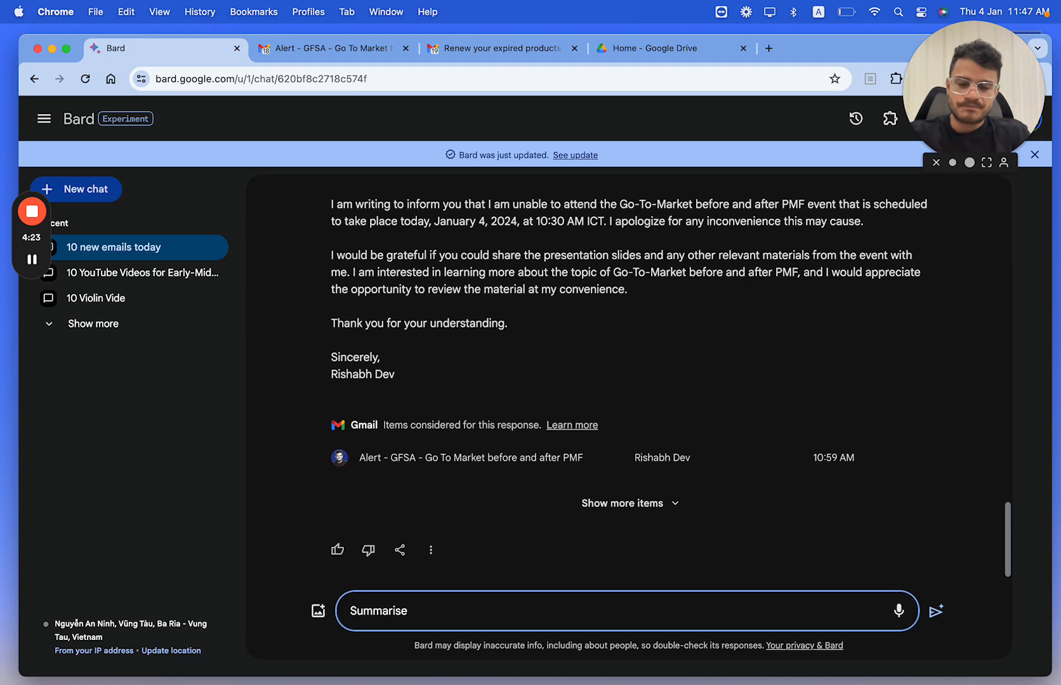
pyautogui.write('chapter 24')
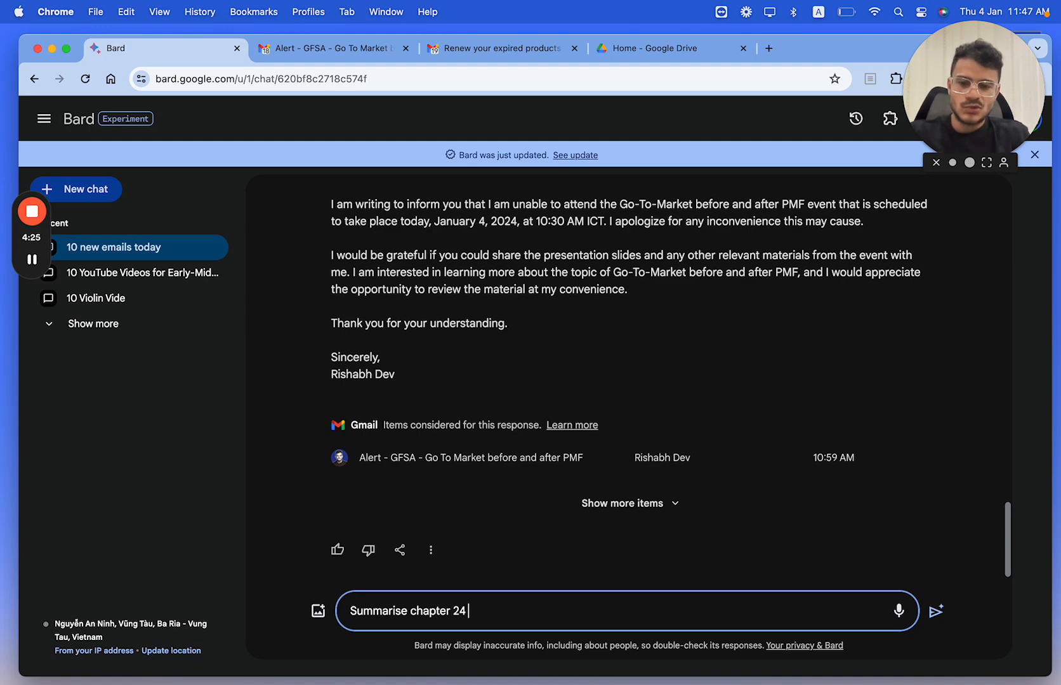
pyautogui.write('from my book based on the google')
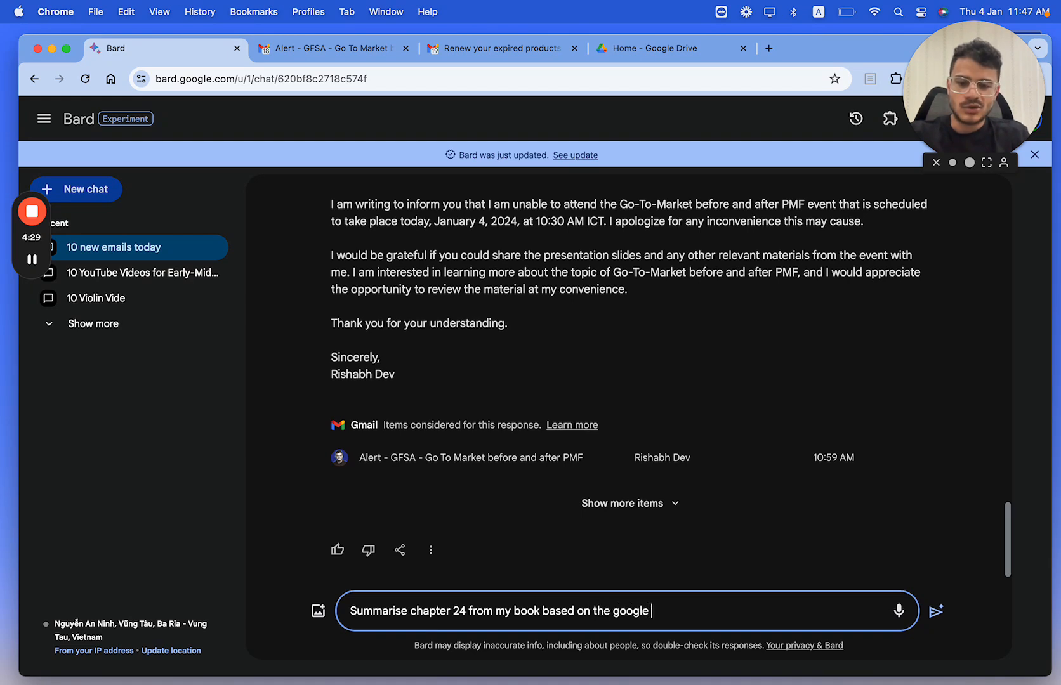
pyautogui.write('doc that I have')
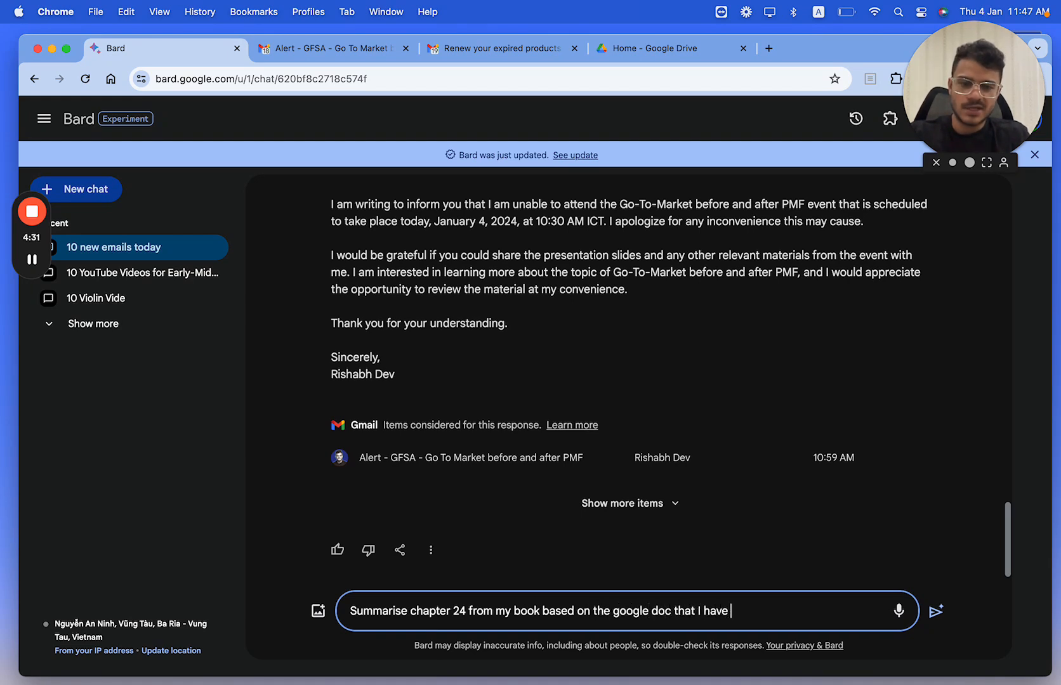
pyautogui.write('@Google Docs')
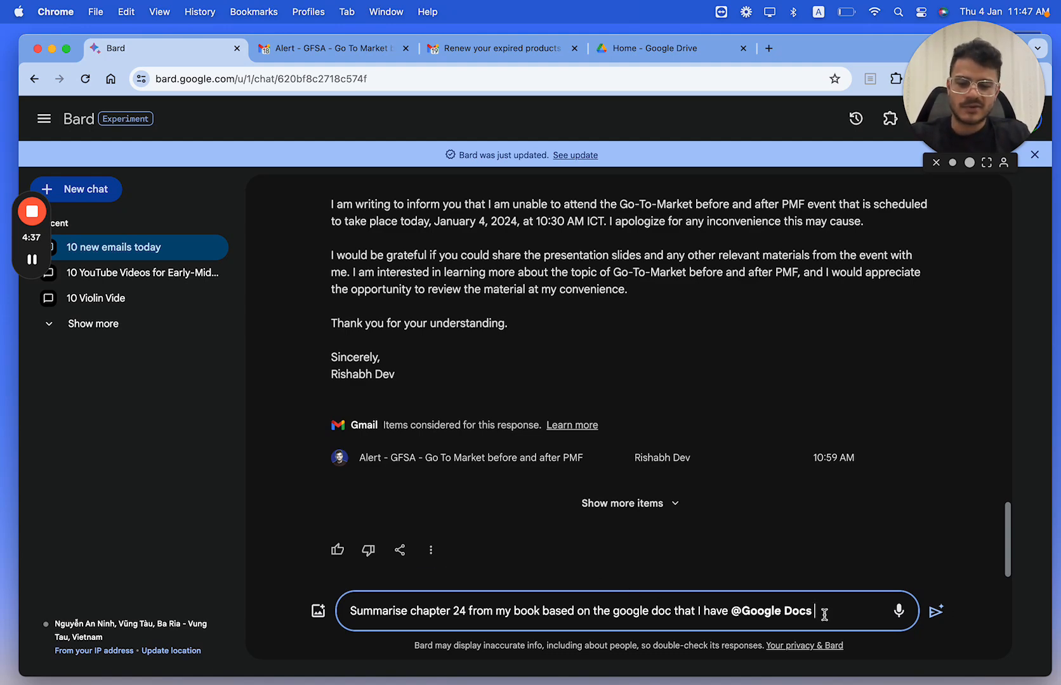
pyautogui.write('of chatper 23')
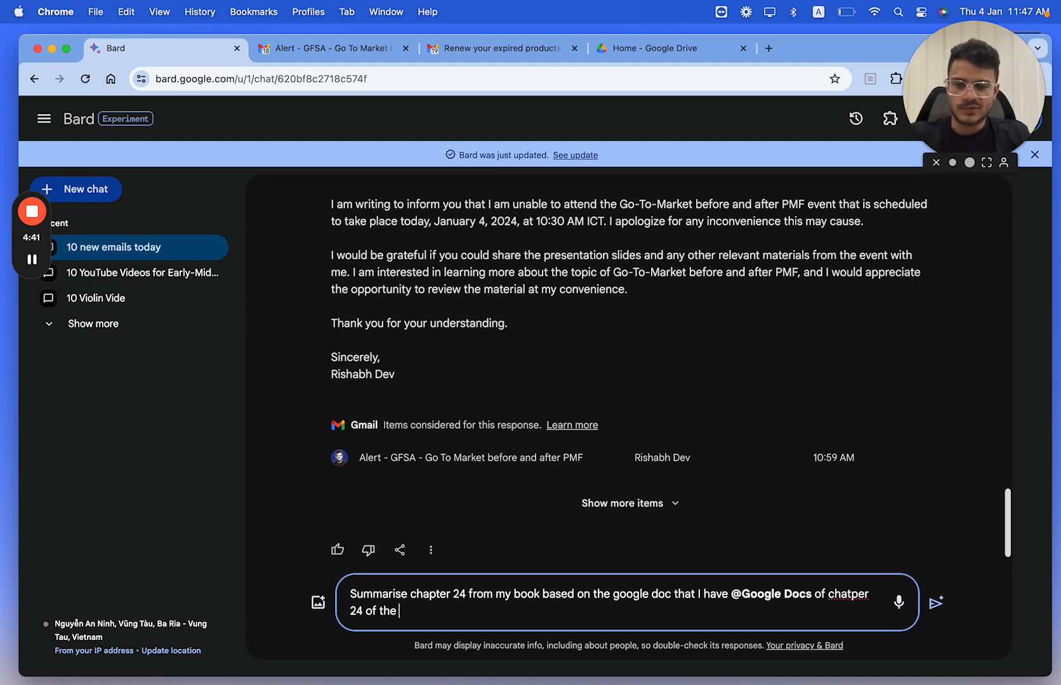
pyautogui.write('growth marketing')
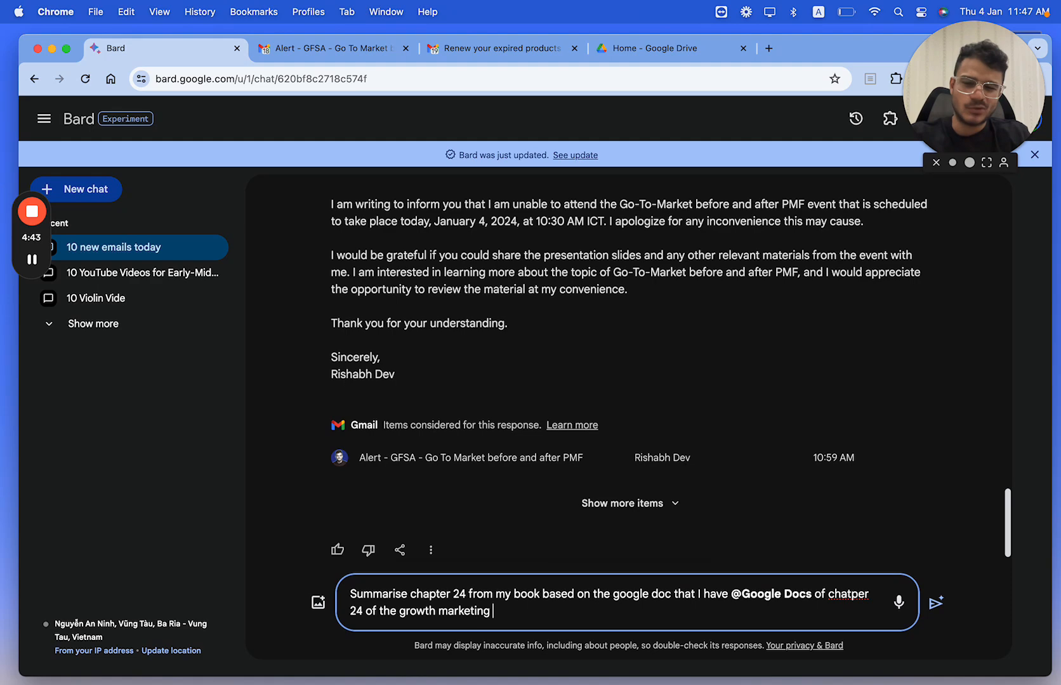
pyautogui.write('book')
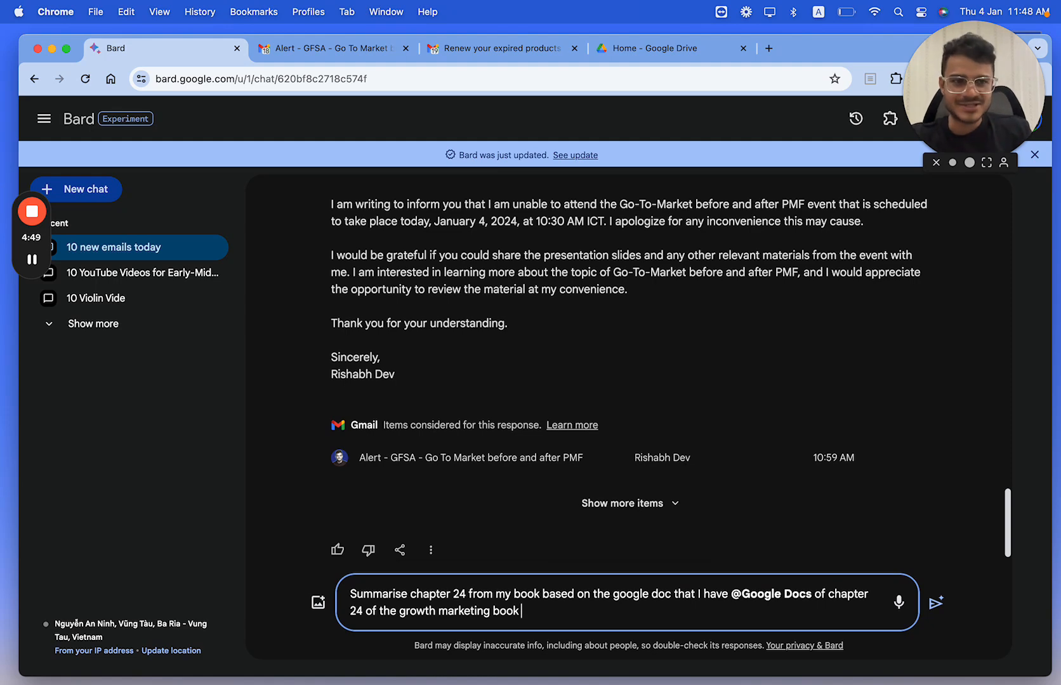
# Send the prompt and read the 'Performance Marketing and Lead Gen Hacks' summary.
pyautogui.click(936, 602)
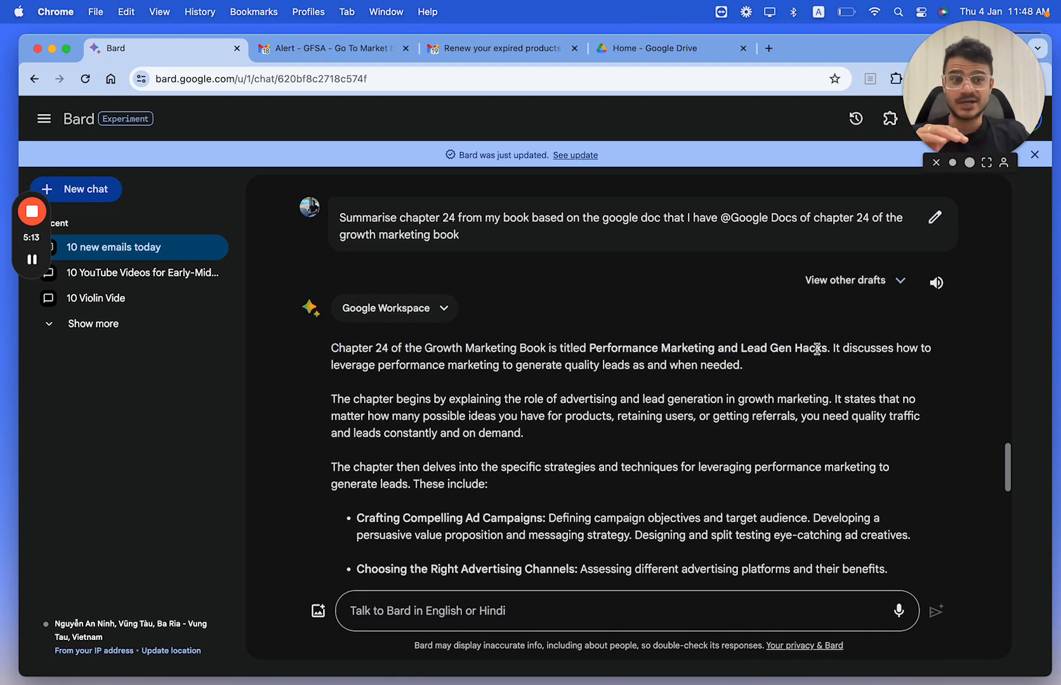
pyautogui.scroll(-3)
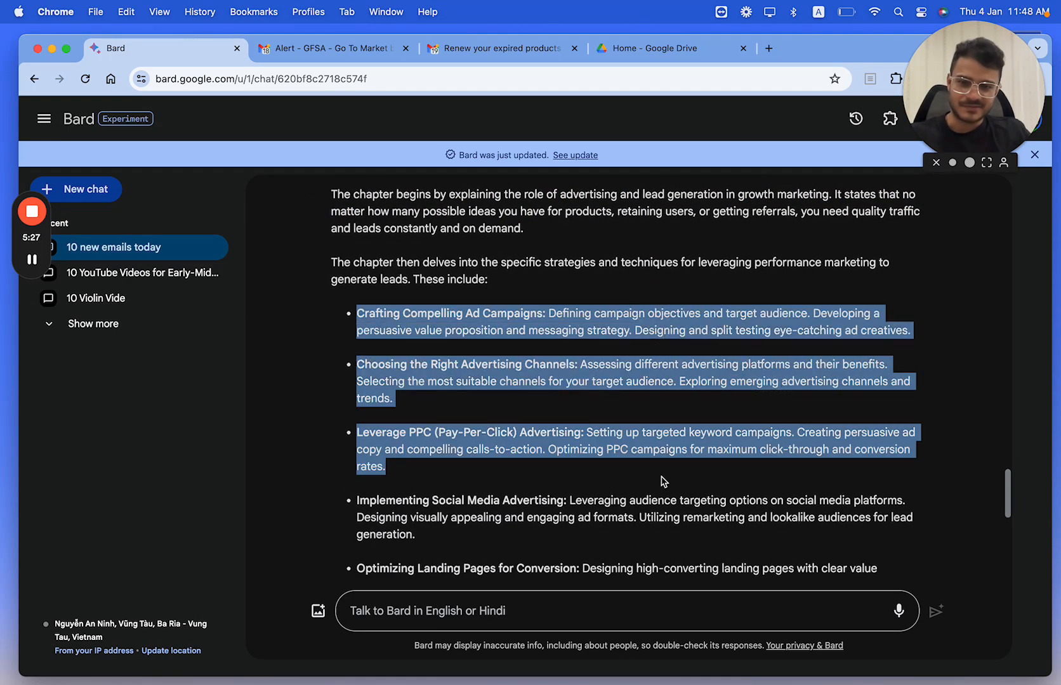
pyautogui.scroll(-3)
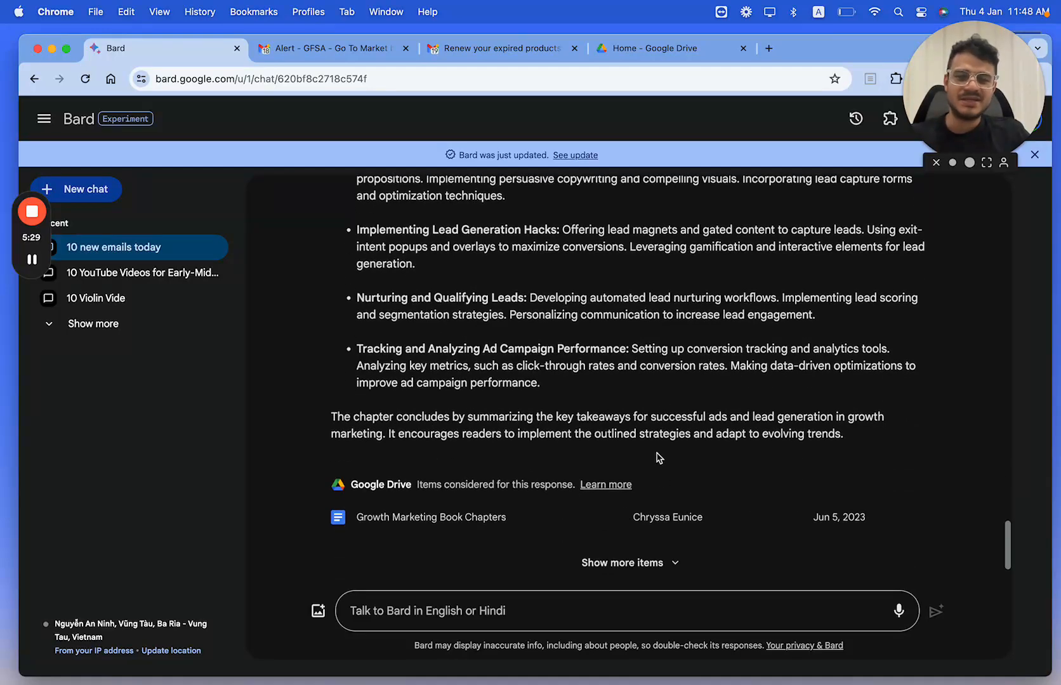
pyautogui.scroll(-3)
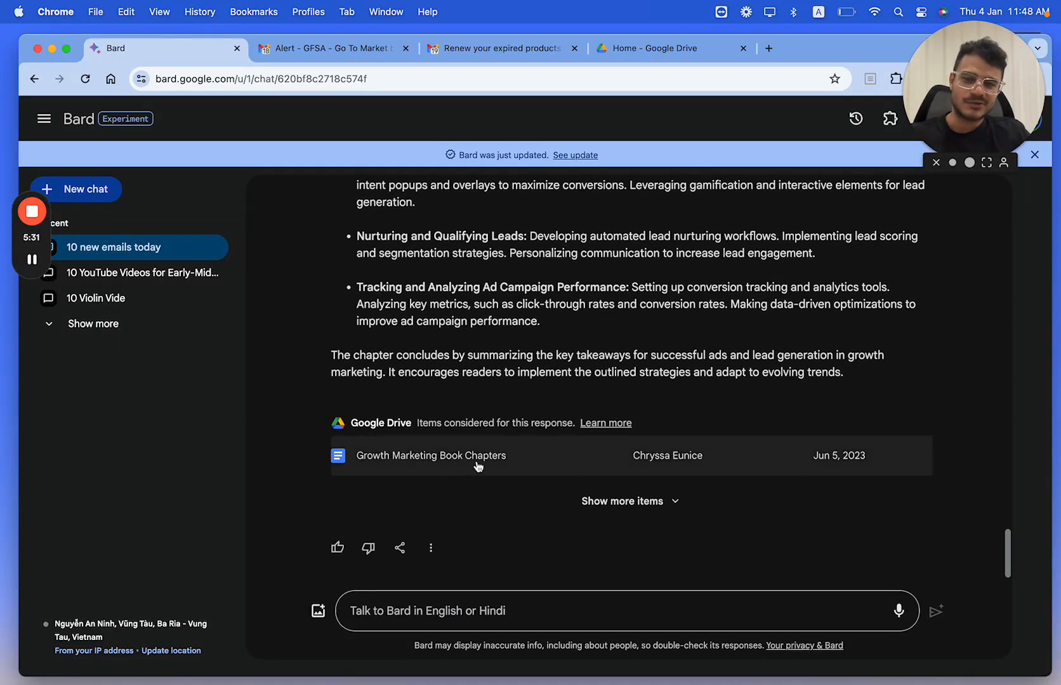
# Expand the Google Drive sources to list every document, including the Chapter 24 doc.
pyautogui.click(630, 502)
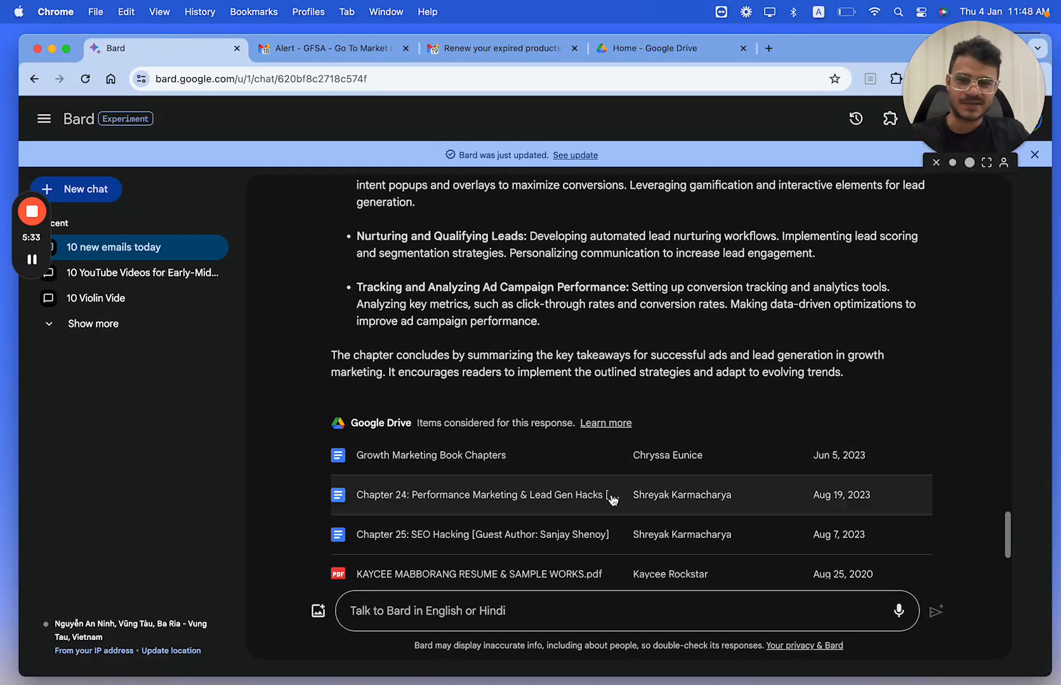
pyautogui.scroll(-3)
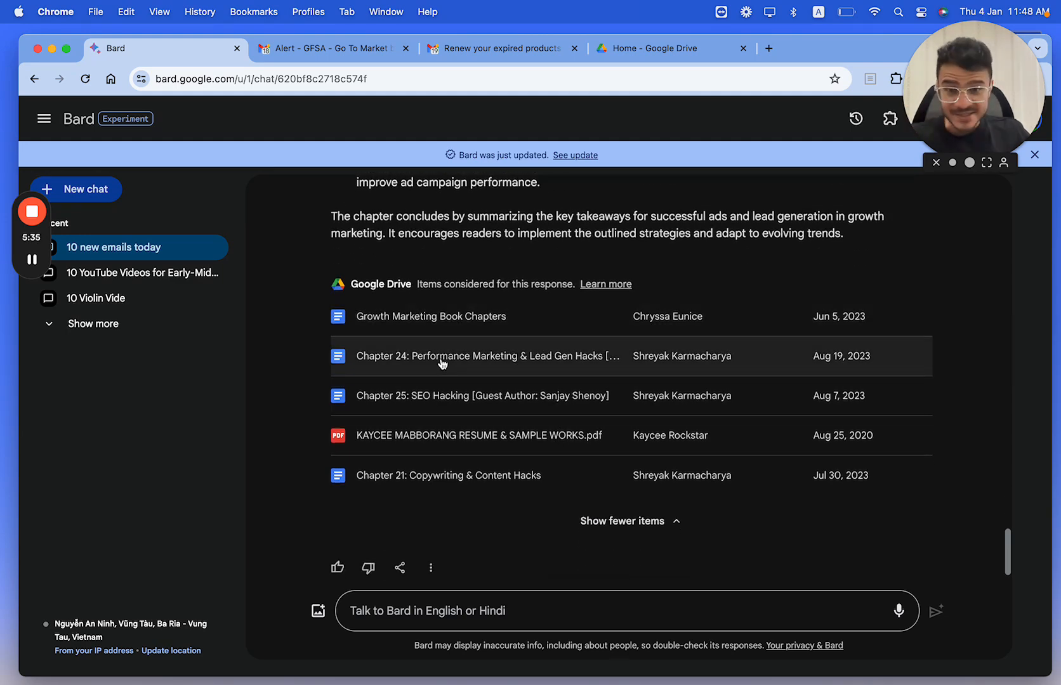
pyautogui.moveTo(532, 367)
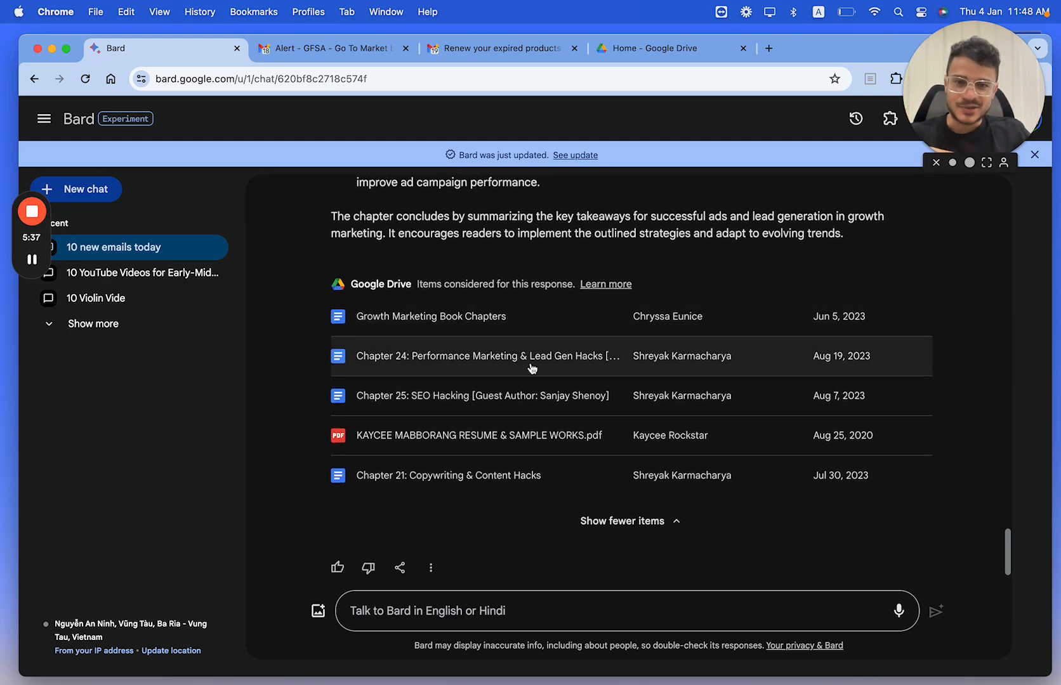
pyautogui.moveTo(601, 498)
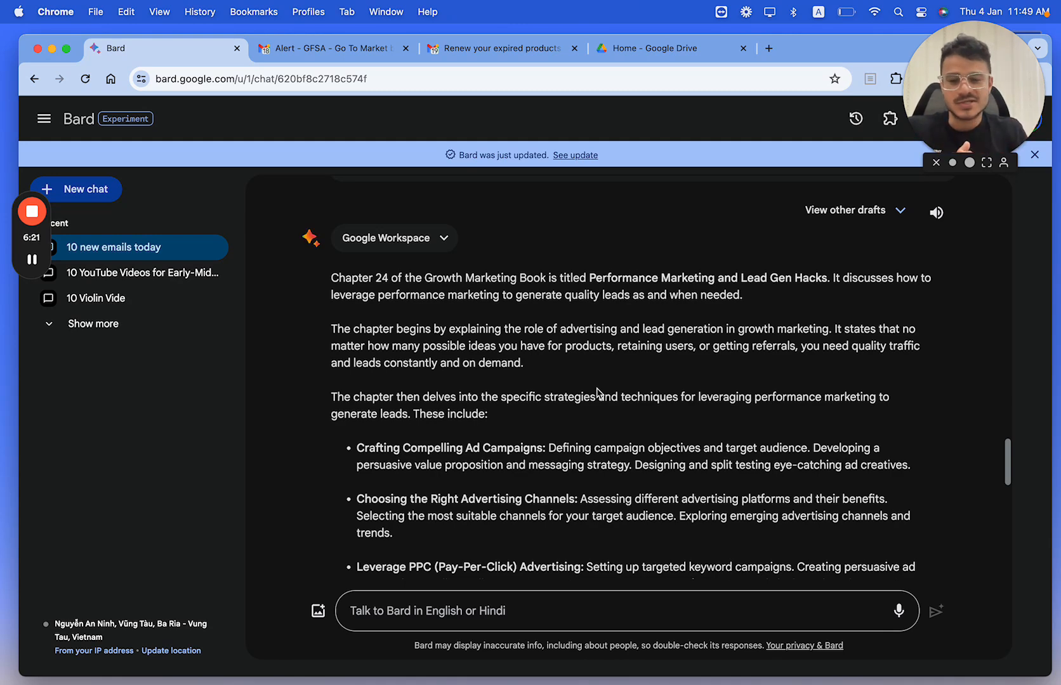
pyautogui.click(406, 611)
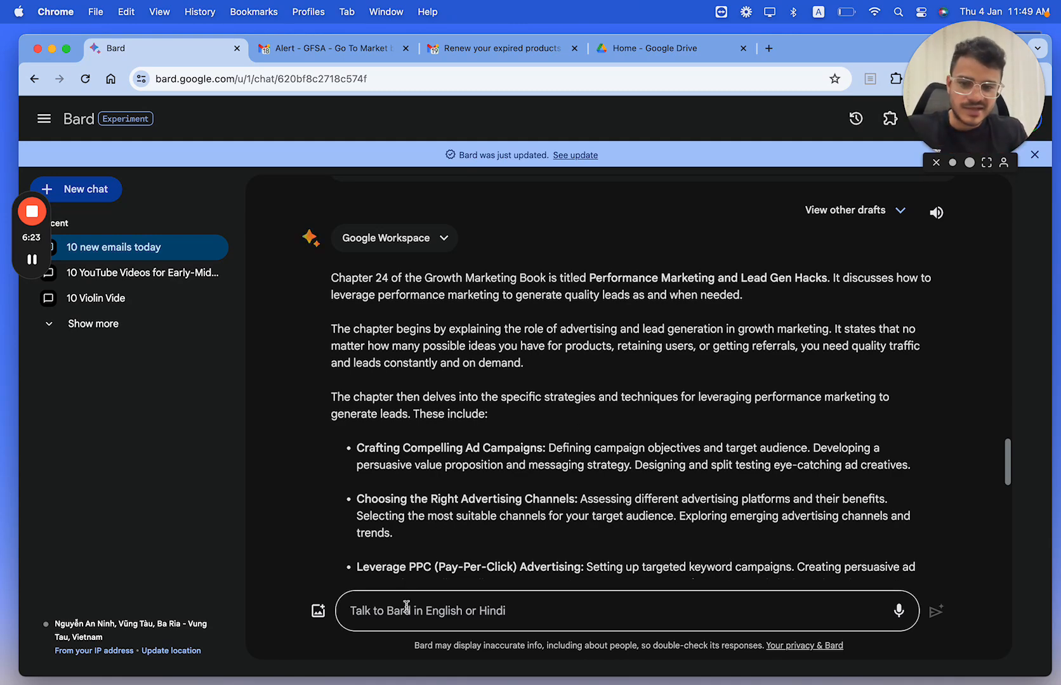
pyautogui.click(622, 611)
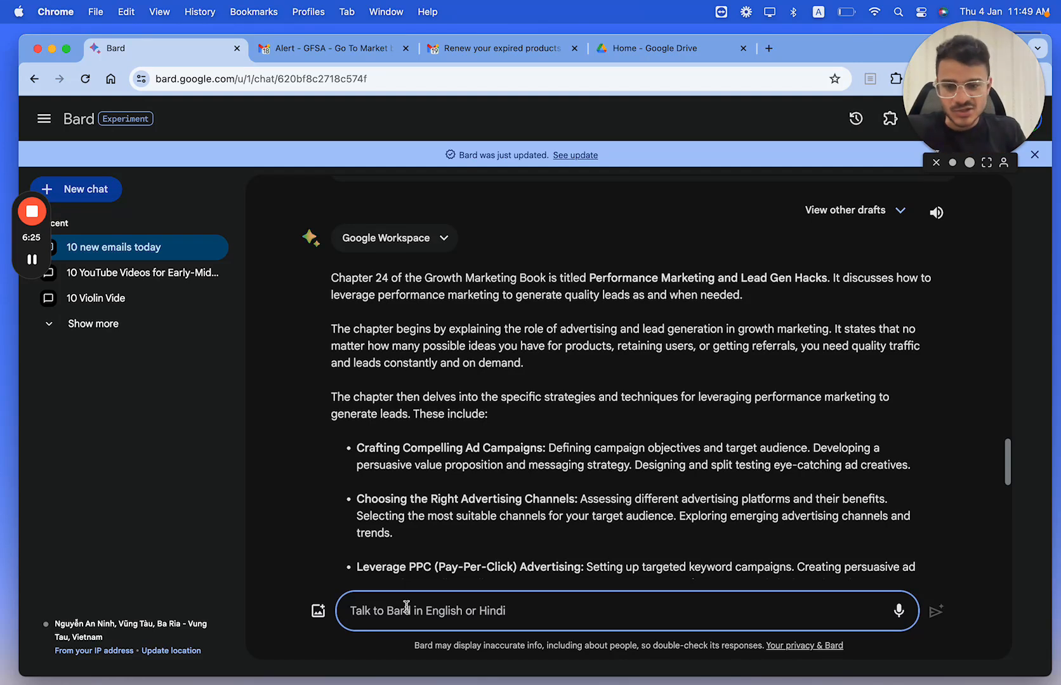
pyautogui.write('Fi')
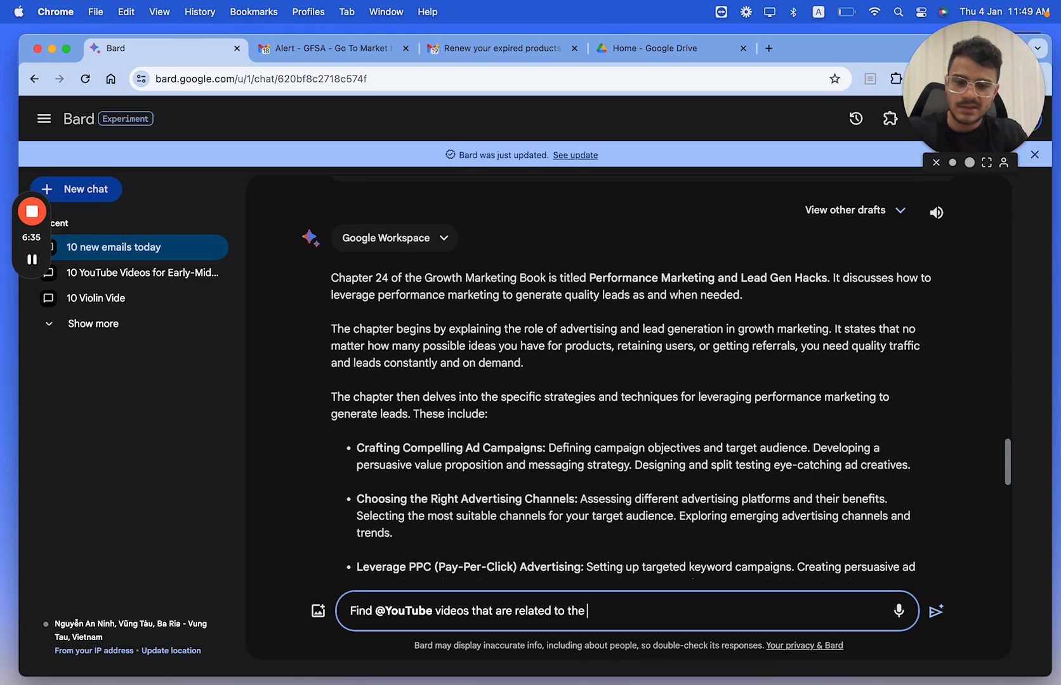
pyautogui.write('chapter 24 of my')
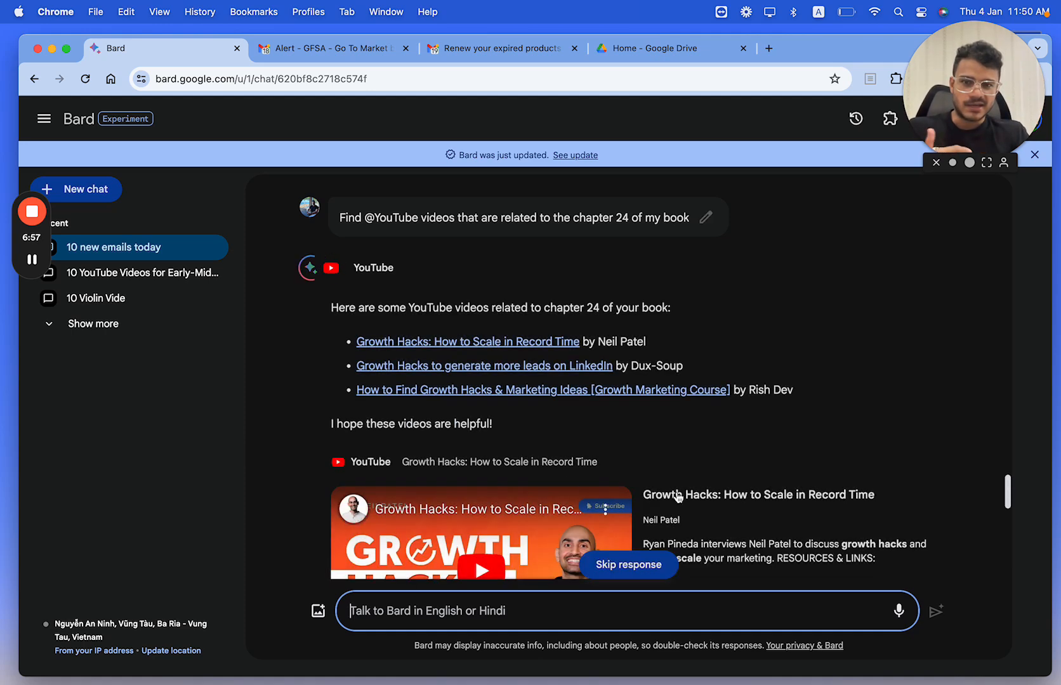
# Review the three suggested YouTube videos, then start a new empty chat.
pyautogui.scroll(-3)
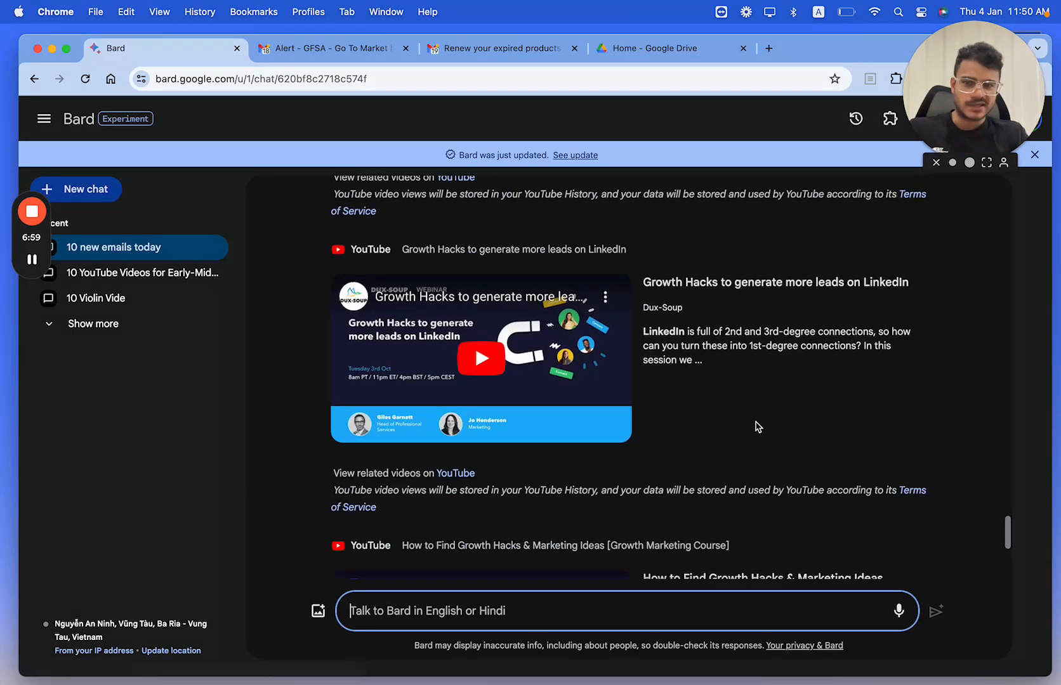
pyautogui.scroll(-3)
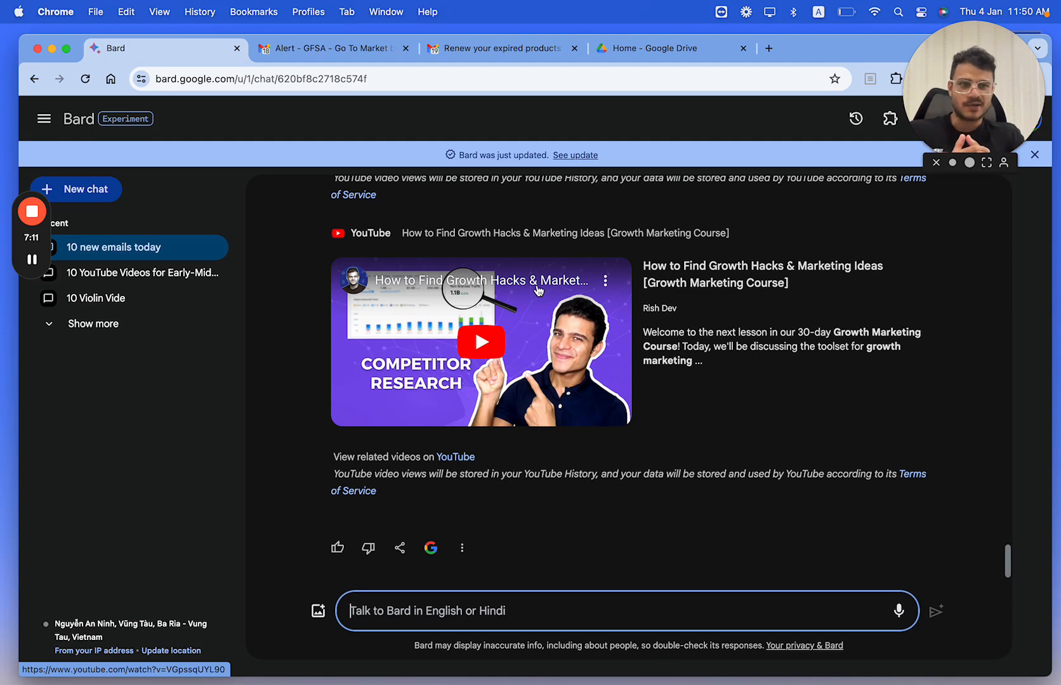
pyautogui.click(75, 190)
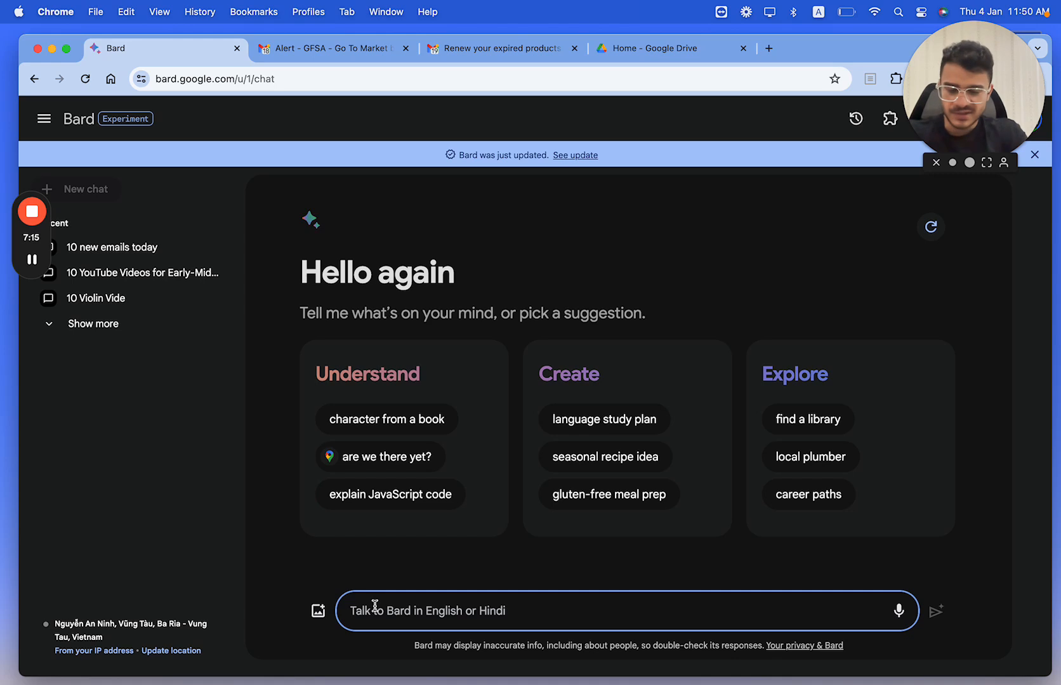
# Ask Bard 'Which language model do you use?'.
pyautogui.write('Which la')
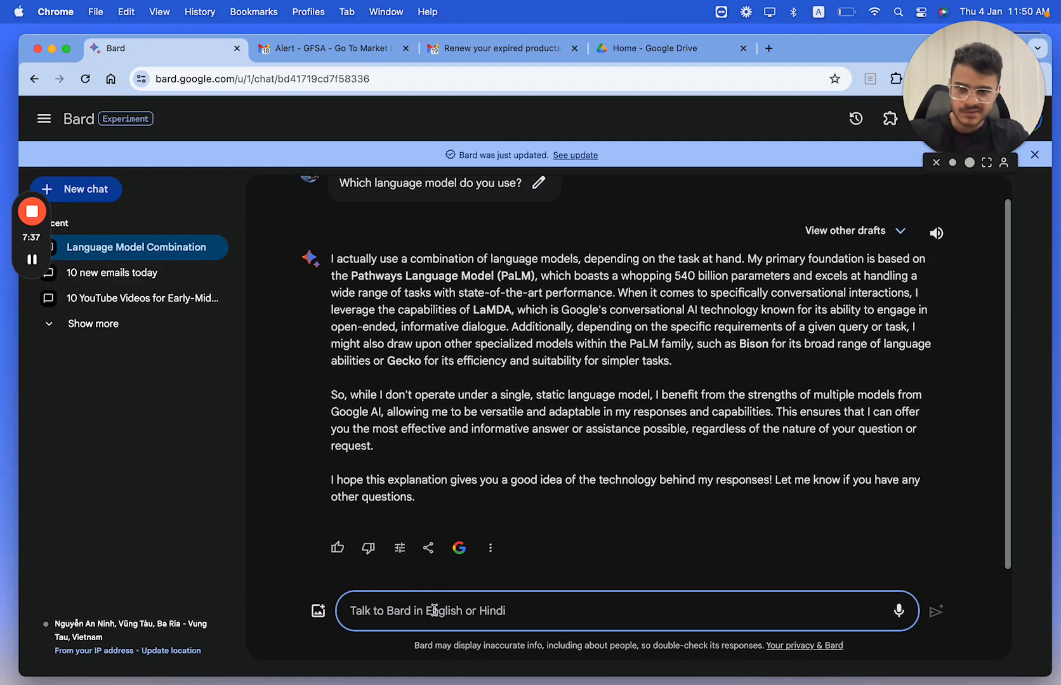
# Ask Bard 'Are you using gemini pro?' and scroll through its reply.
pyautogui.write('Are you')
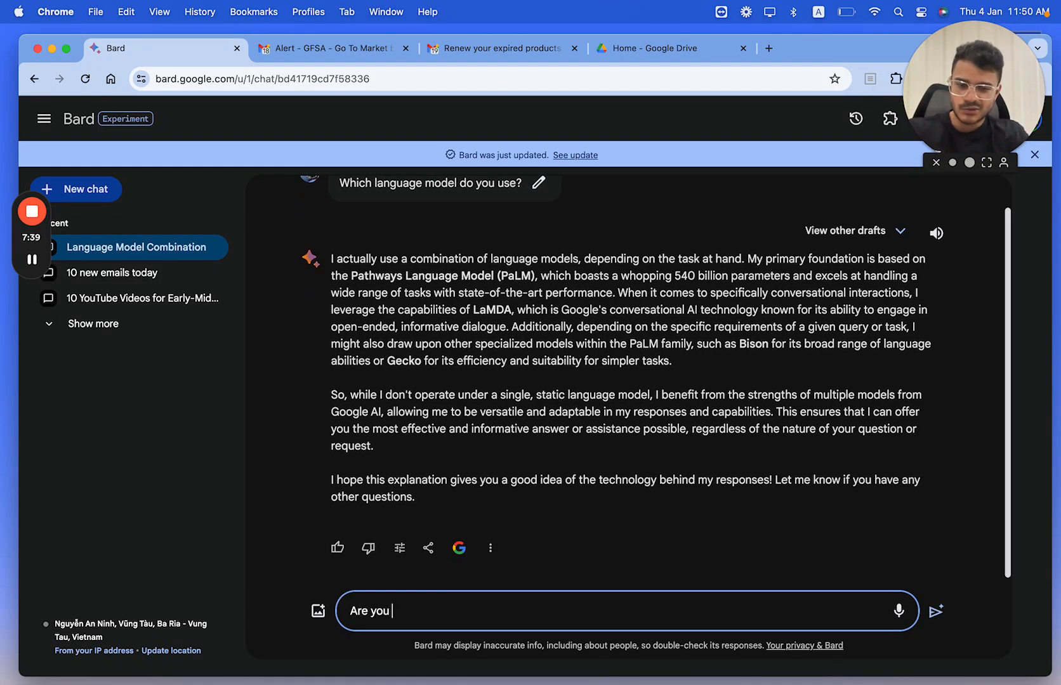
pyautogui.write('using g')
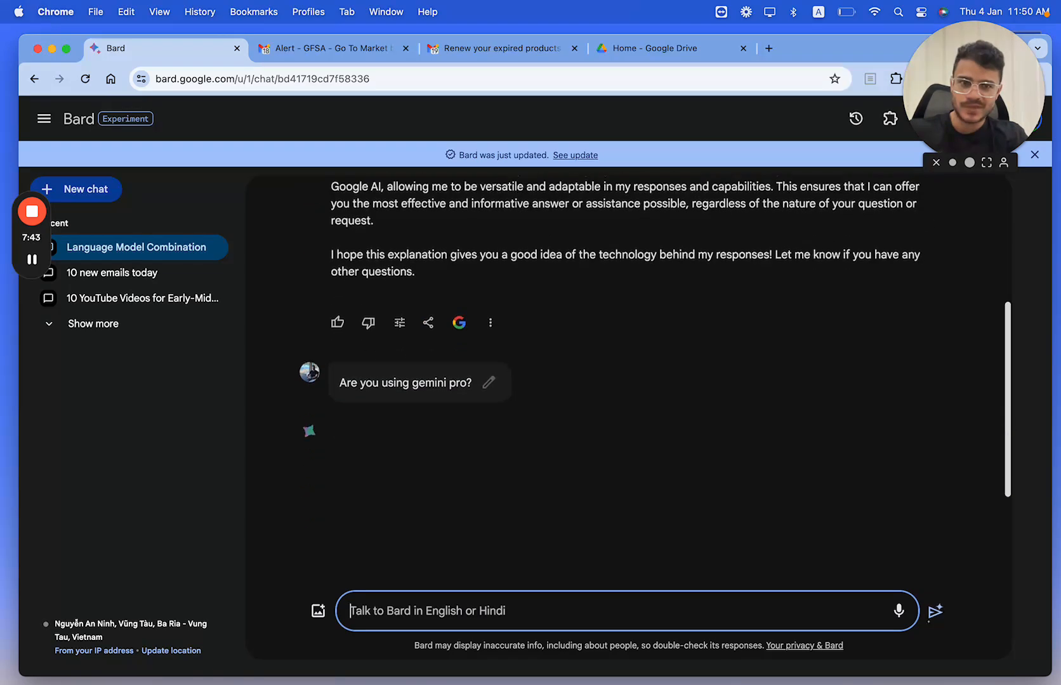
pyautogui.scroll(-3)
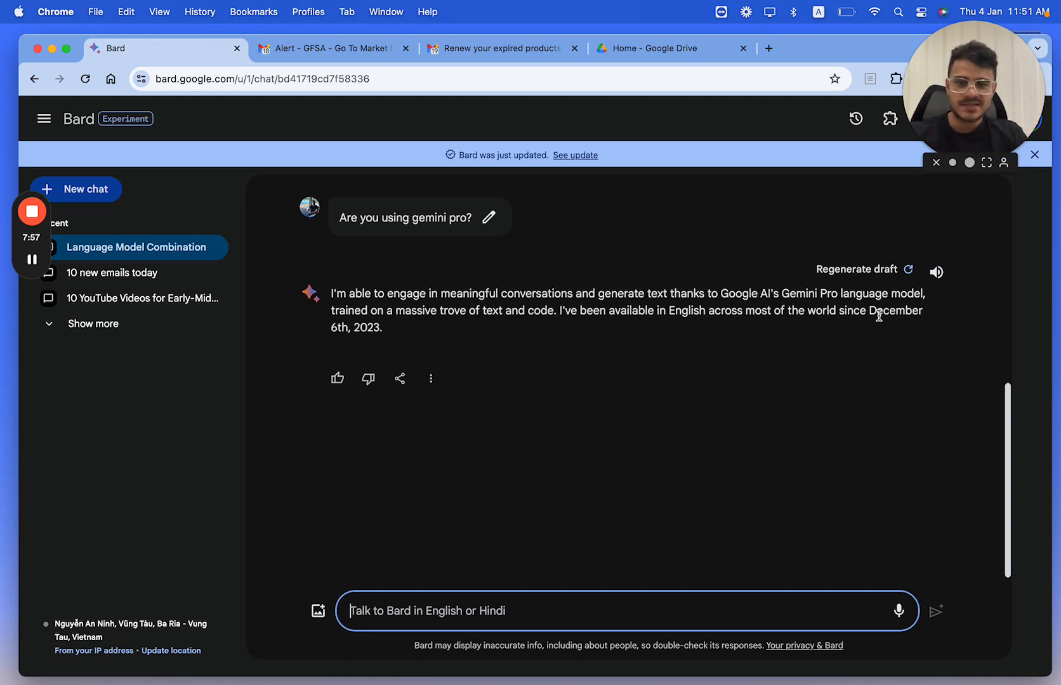
pyautogui.moveTo(679, 364)
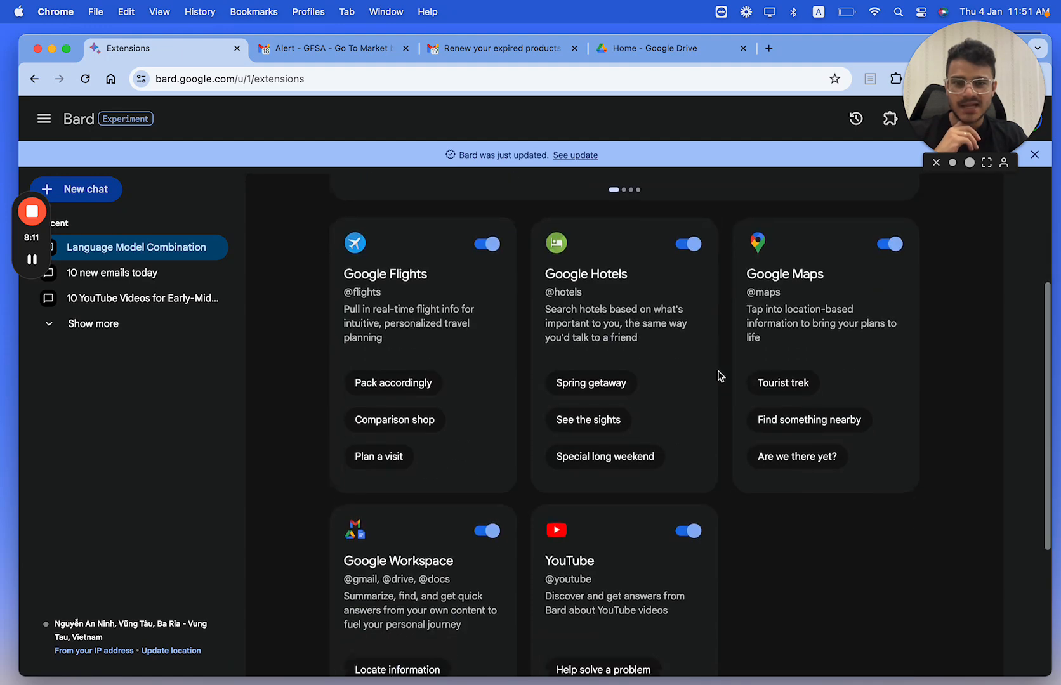
# Scroll the Extensions page down to the enabled Google Workspace and YouTube extensions.
pyautogui.scroll(-3)
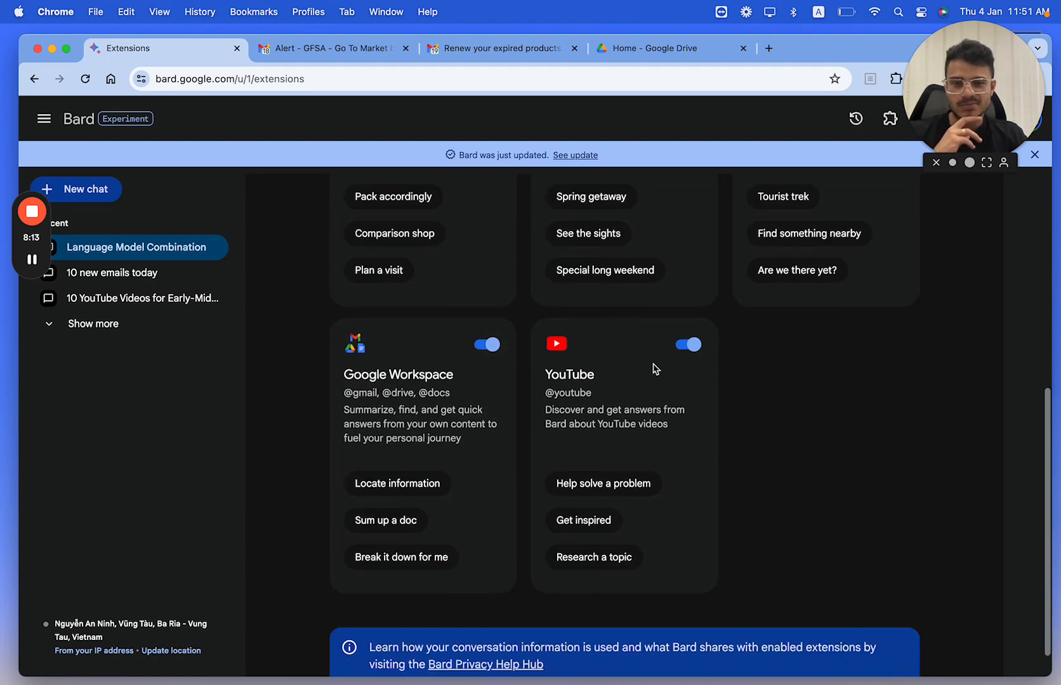
pyautogui.moveTo(389, 552)
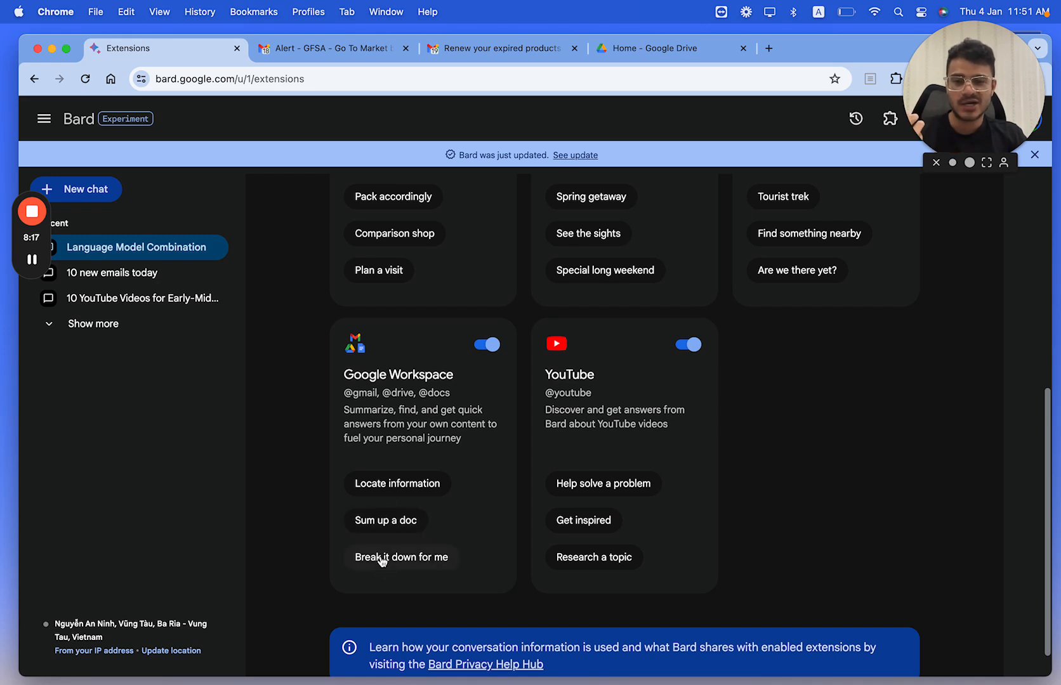
pyautogui.moveTo(398, 484)
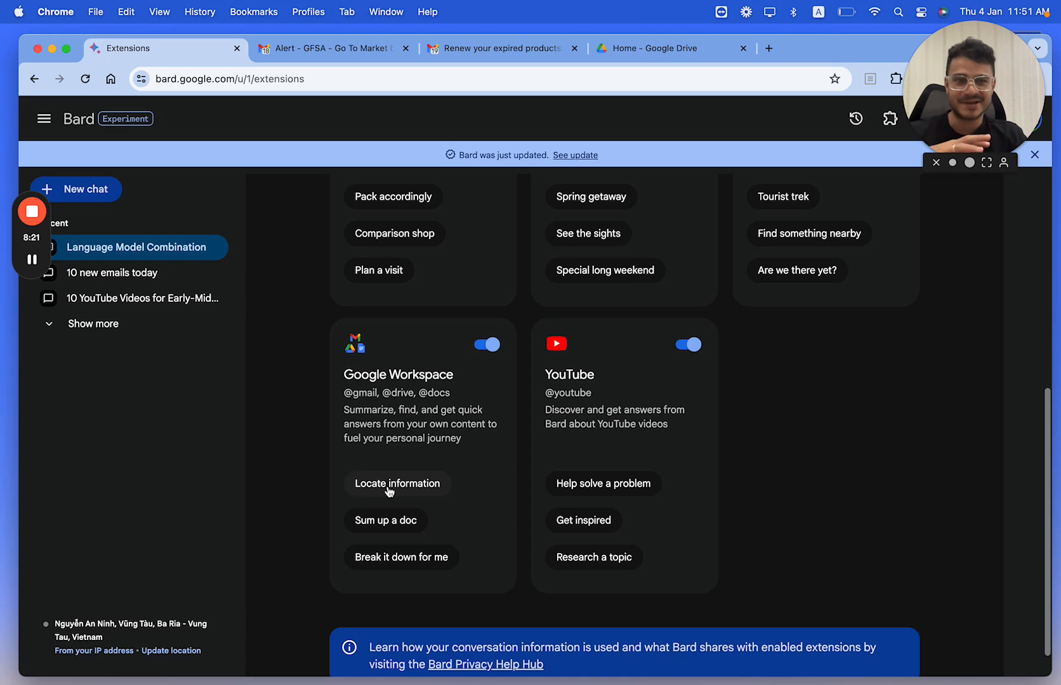
pyautogui.moveTo(439, 411)
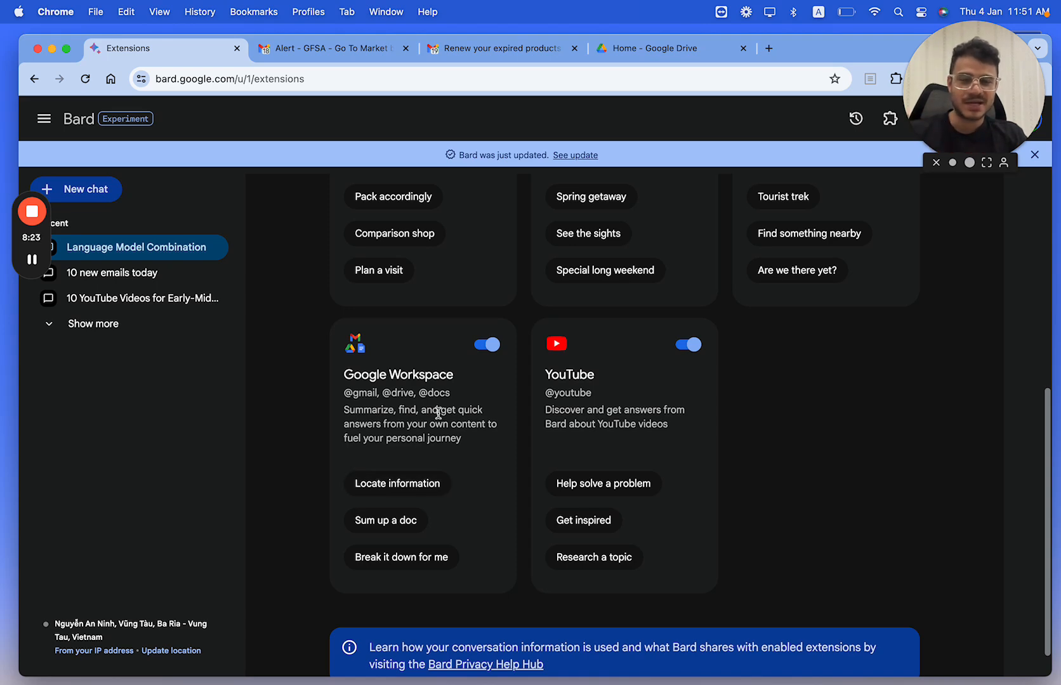
pyautogui.moveTo(460, 407)
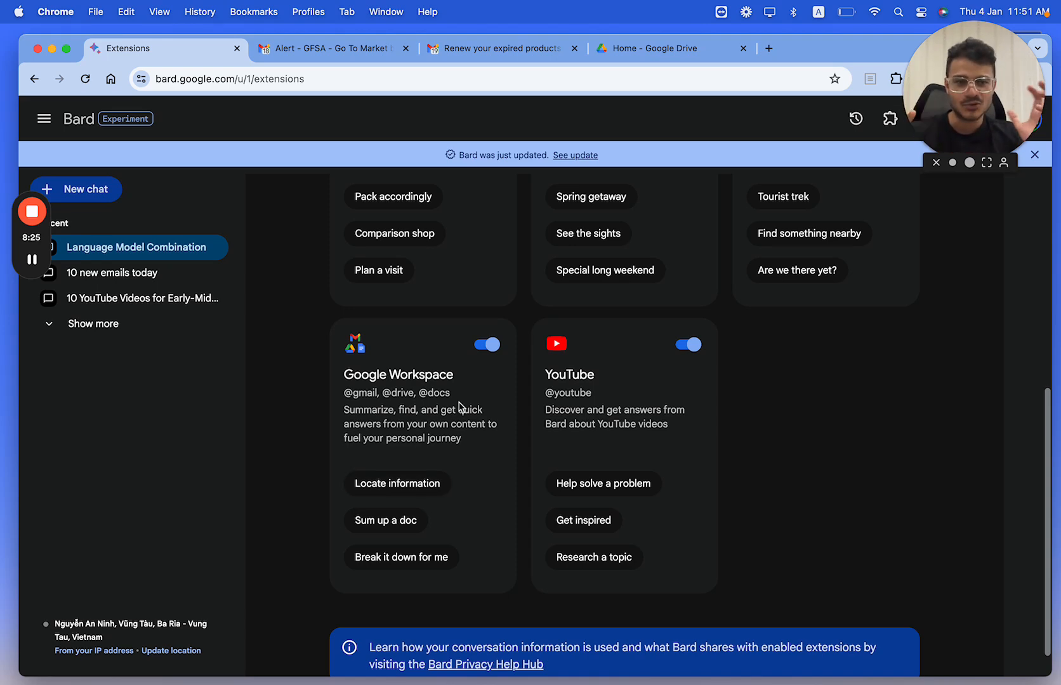